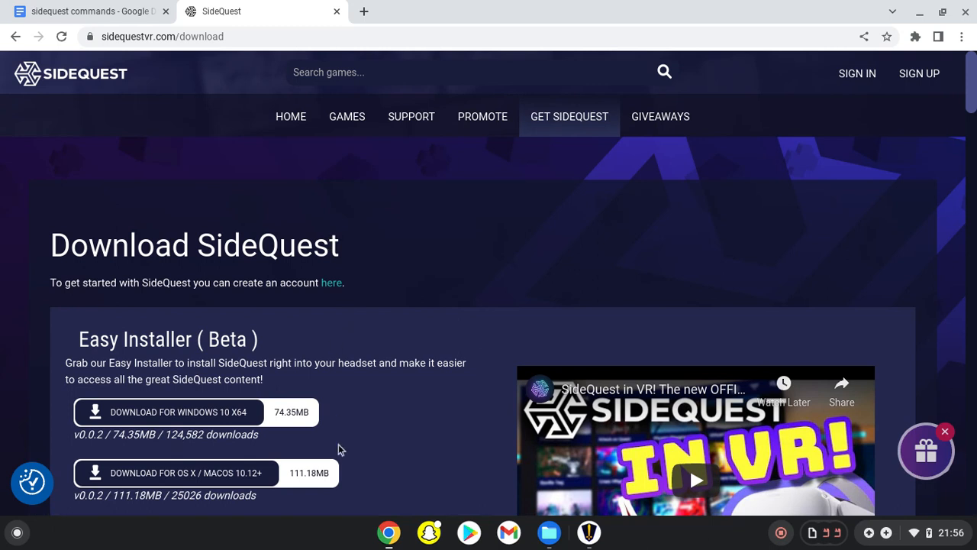
Browse the SideQuest site toward the Advanced Installer (LTS) desktop download section
scroll(down, 3)
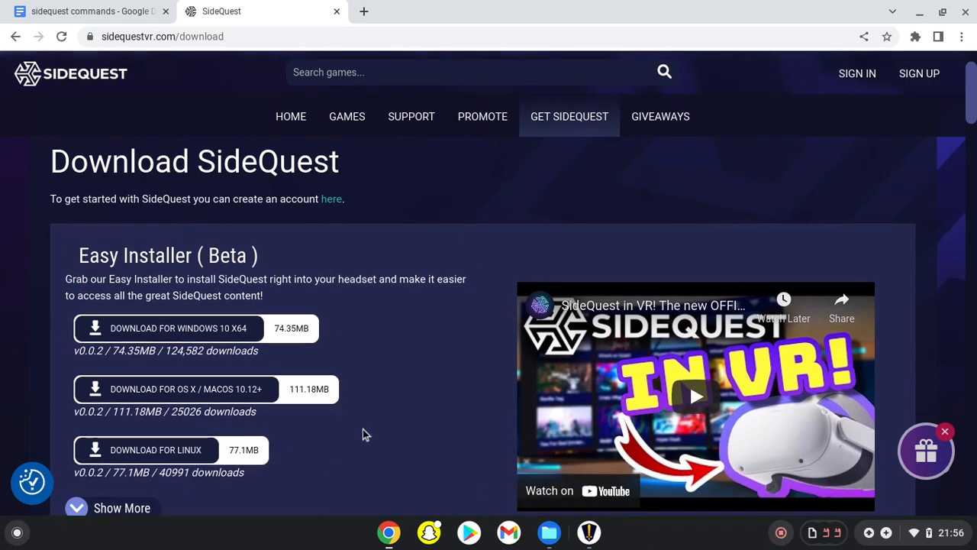
scroll(down, 3)
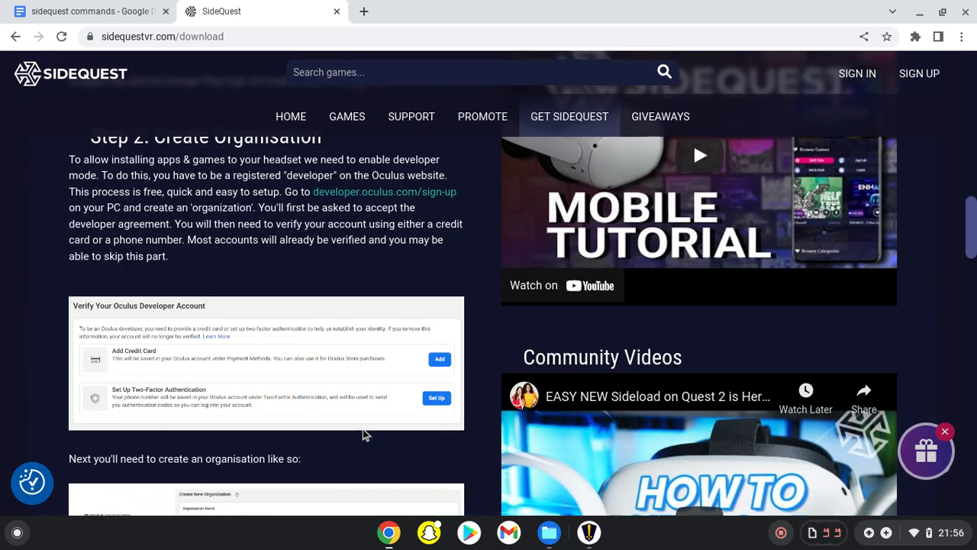
scroll(up, 3)
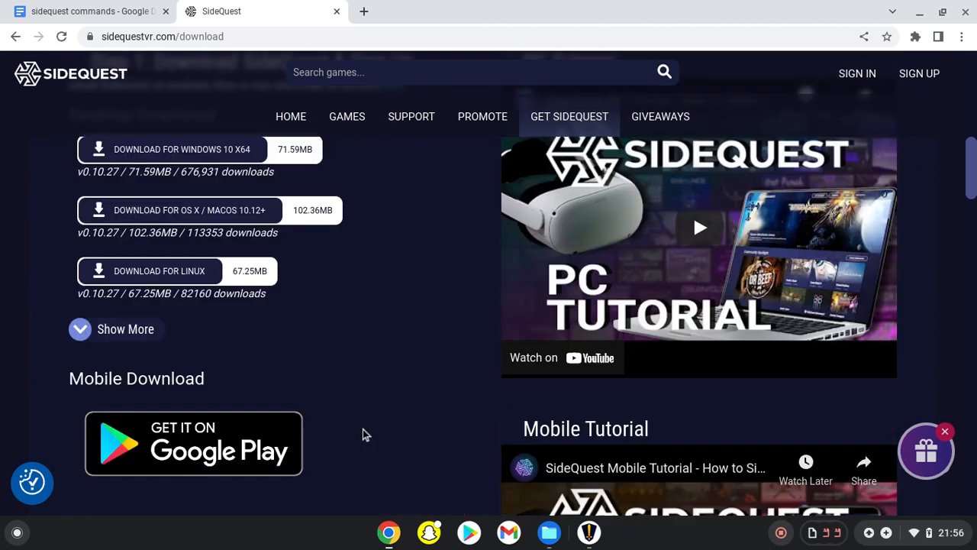
scroll(up, 3)
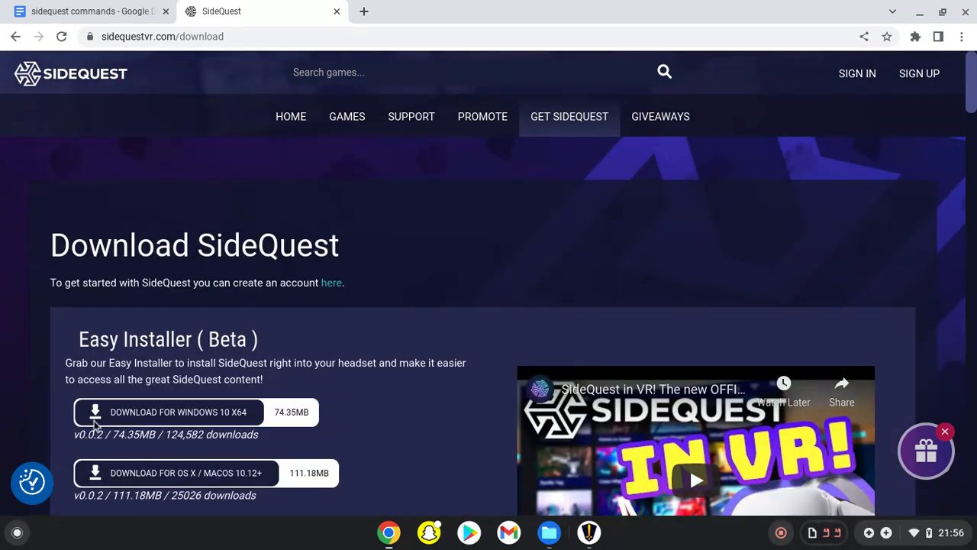
mouse_move(104, 139)
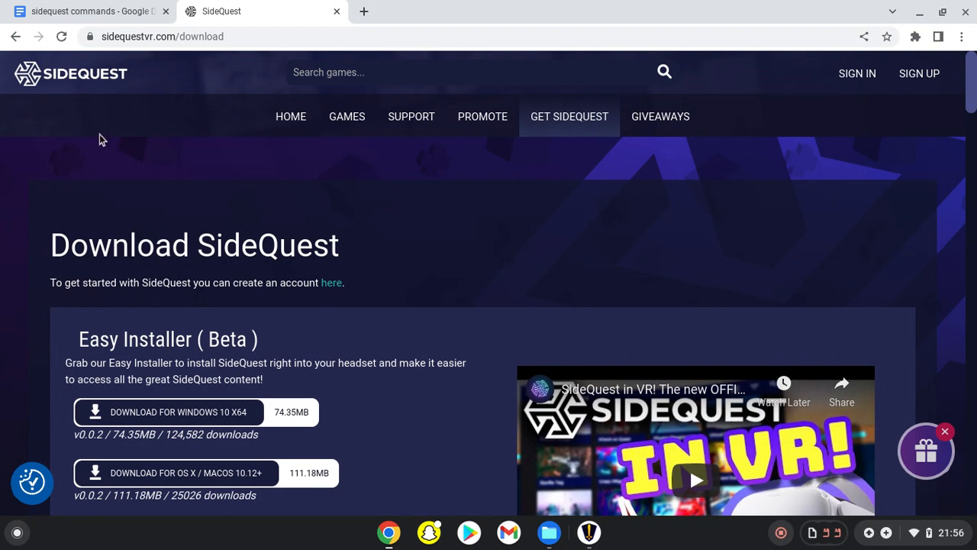
mouse_move(492, 6)
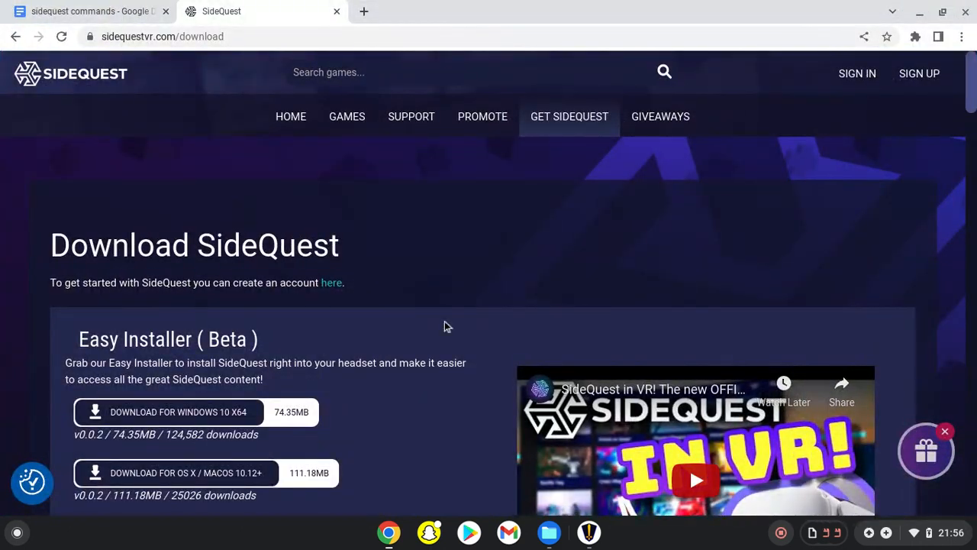
scroll(down, 3)
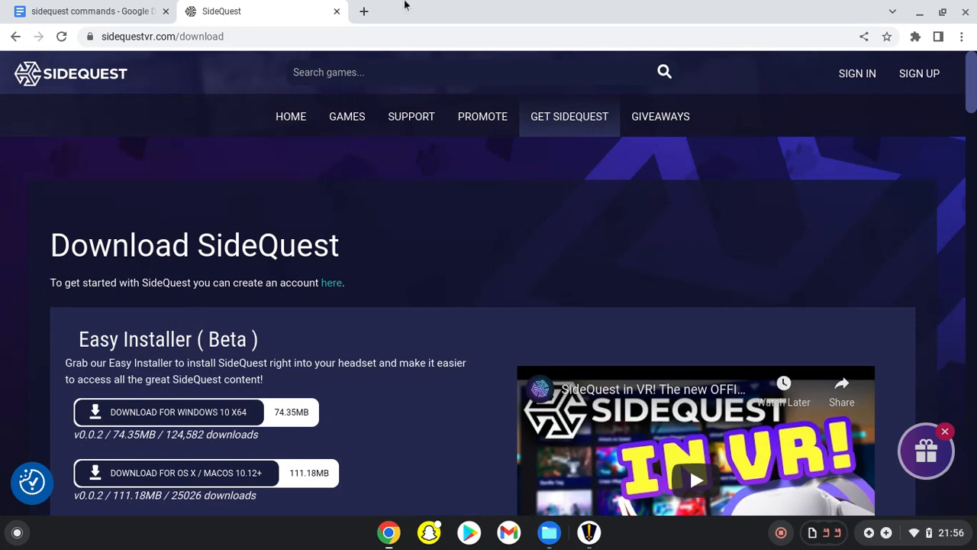
mouse_move(513, 246)
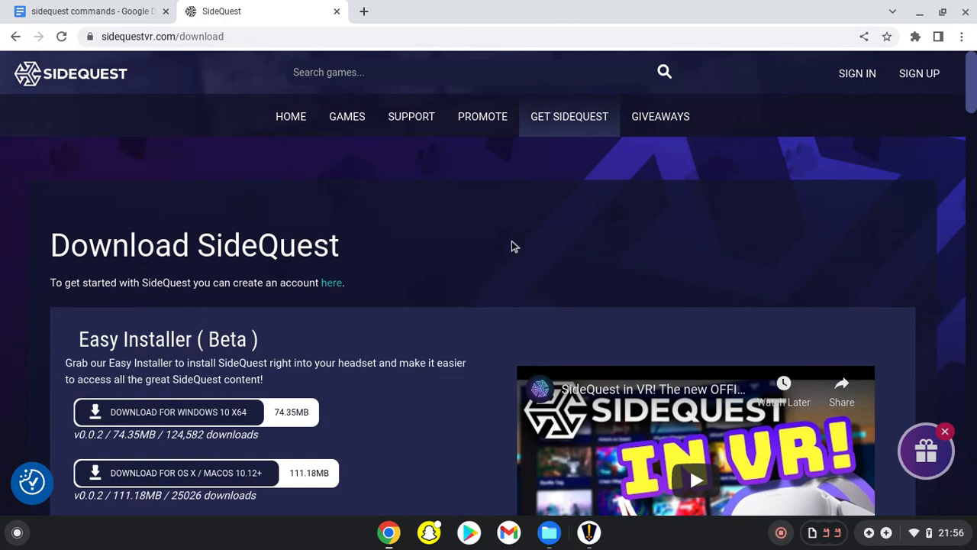
scroll(down, 3)
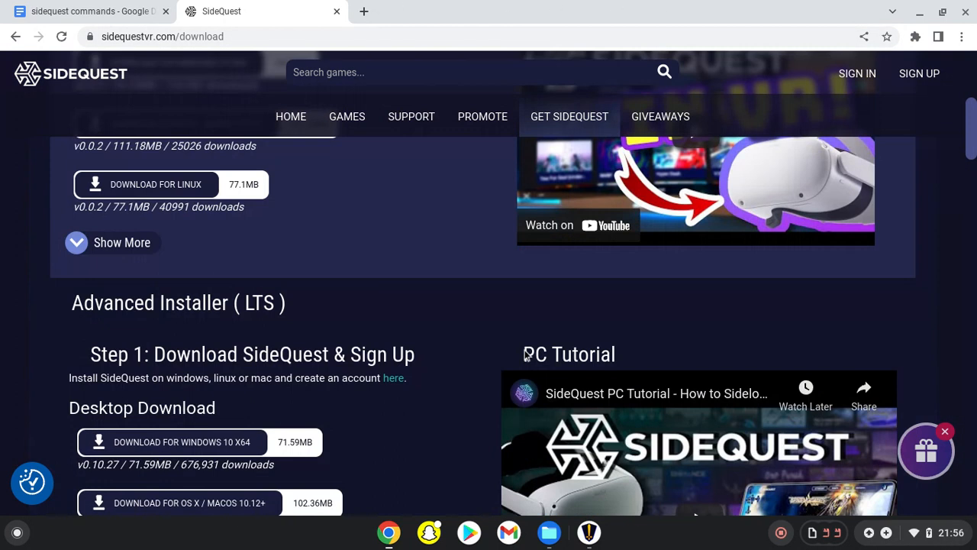
scroll(down, 3)
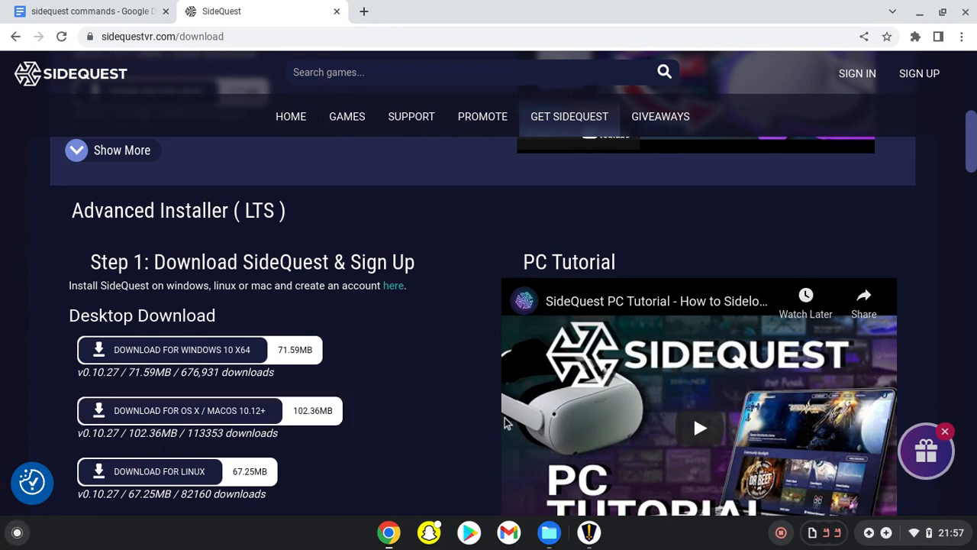
mouse_move(311, 470)
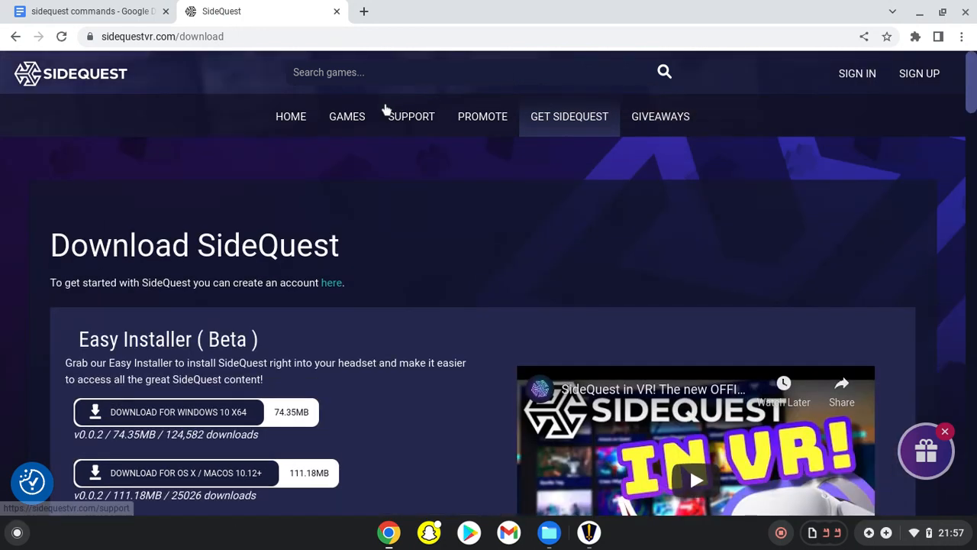
click(162, 37)
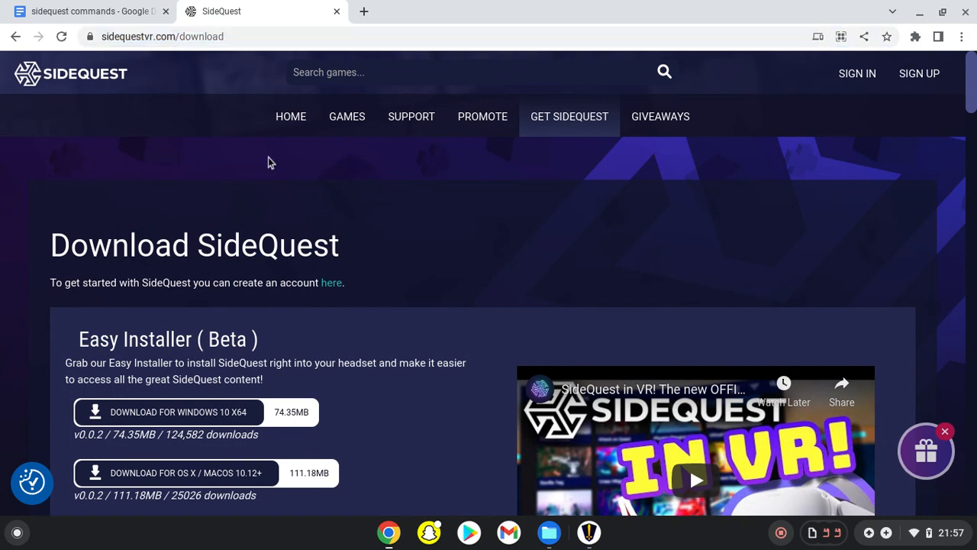
Start downloading the Linux build of the SideQuest 0.10.27 advanced installer
scroll(down, 3)
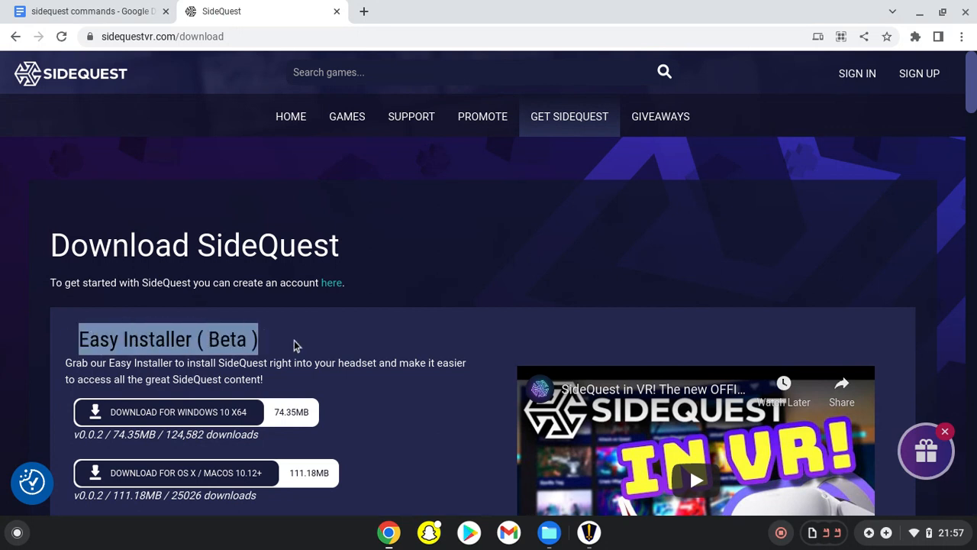
scroll(down, 3)
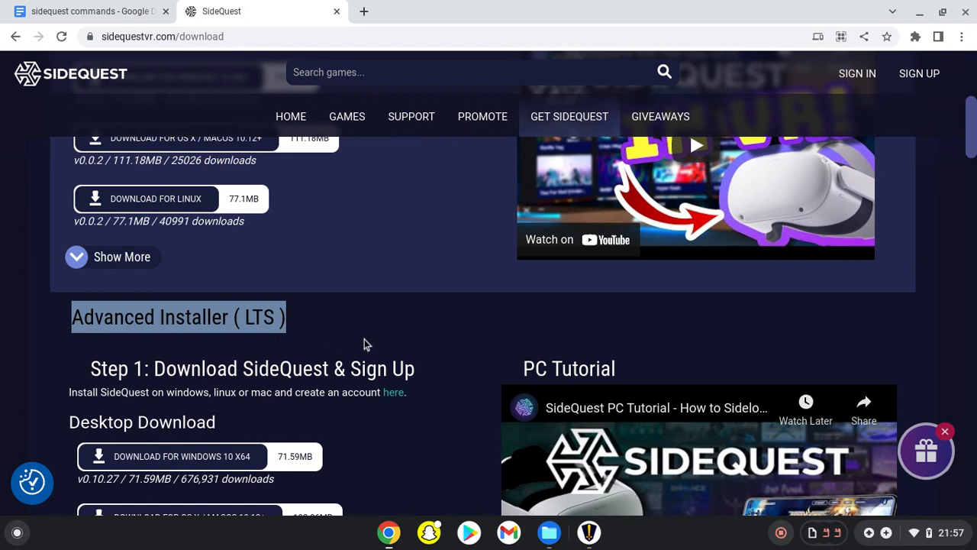
scroll(down, 3)
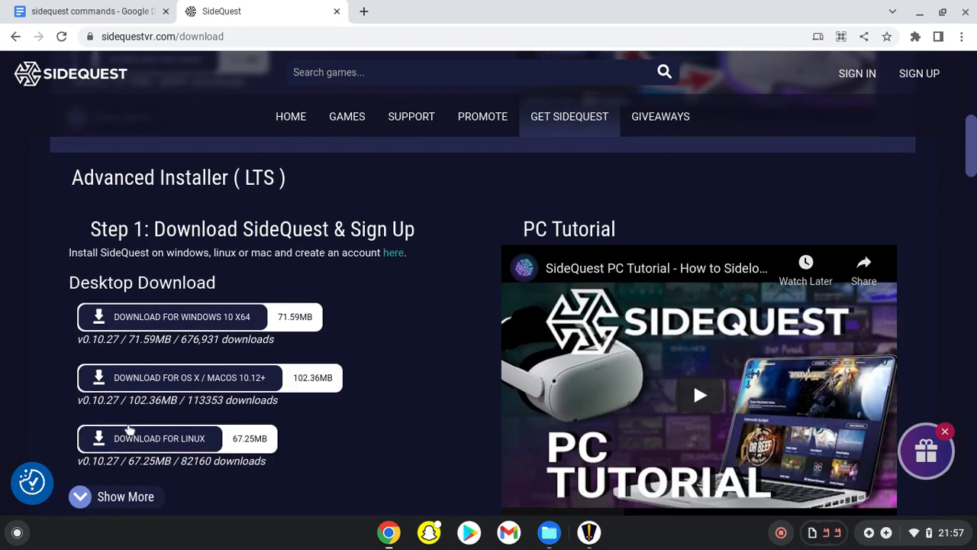
scroll(down, 3)
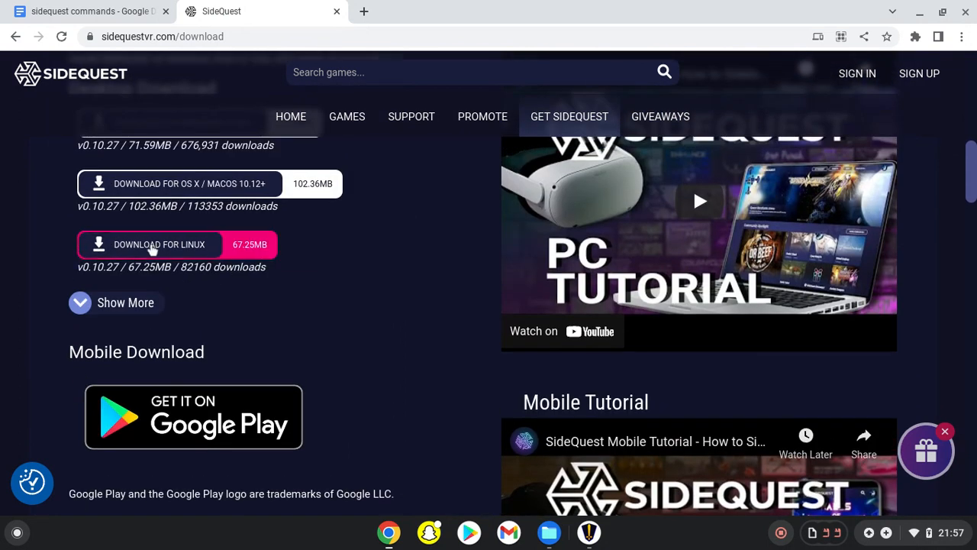
click(150, 244)
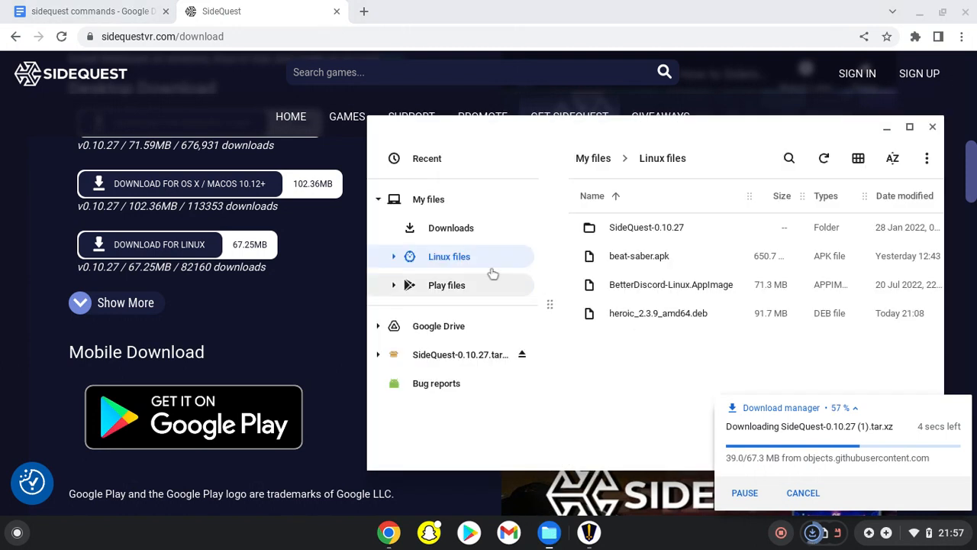
Show Downloads and select the new SideQuest-0.10.27 (1).tar.xz archive
click(451, 227)
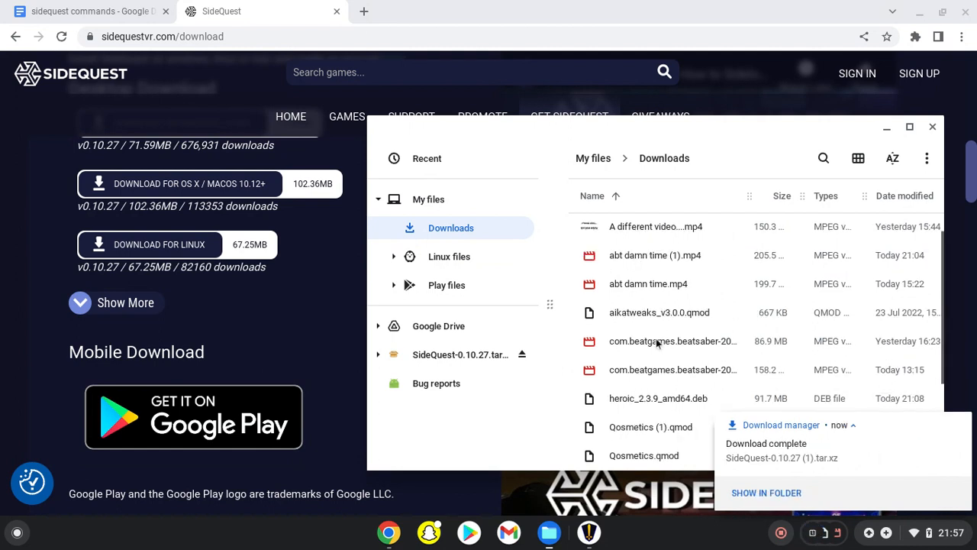
scroll(down, 3)
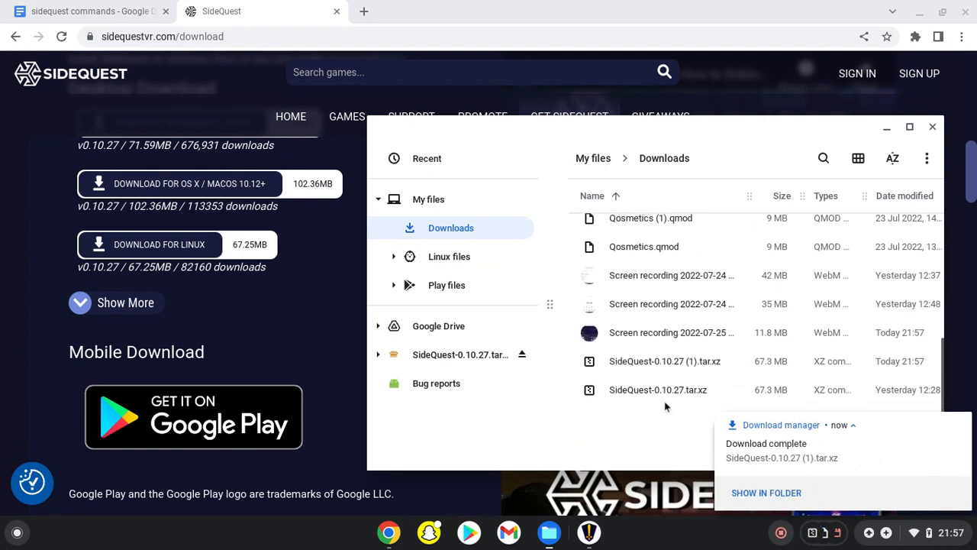
click(666, 360)
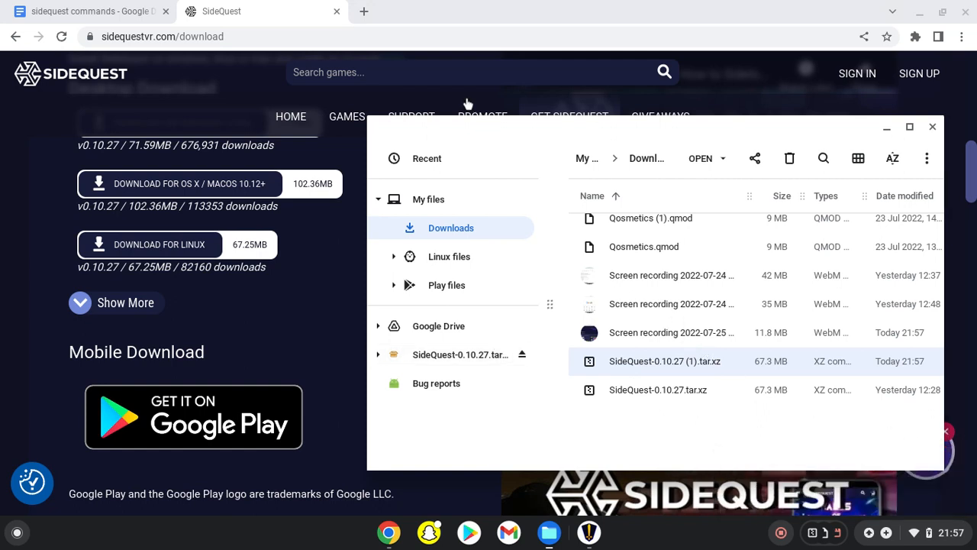
mouse_move(277, 494)
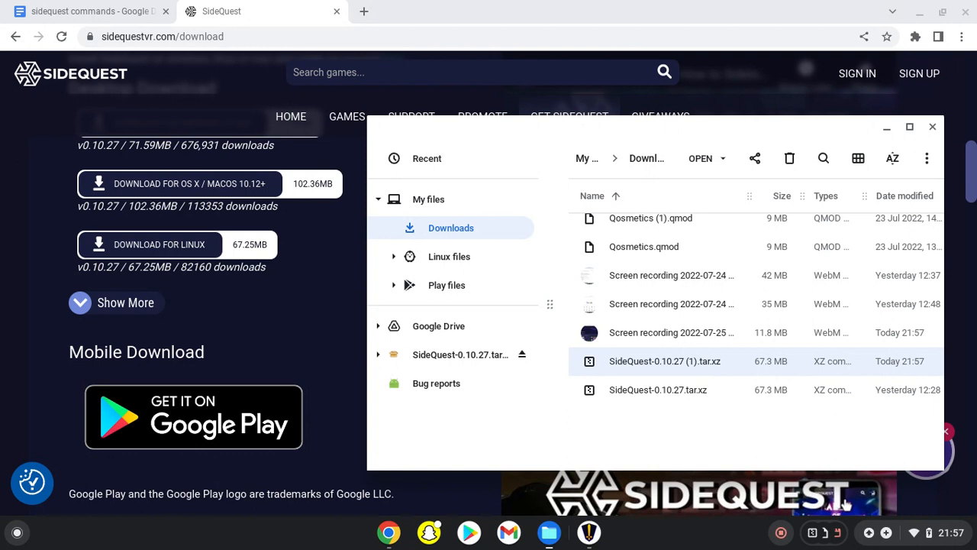
Mount the archive, close the extra mounted copy and drop the SideQuest-0.10.27 folder into Linux files
double_click(664, 360)
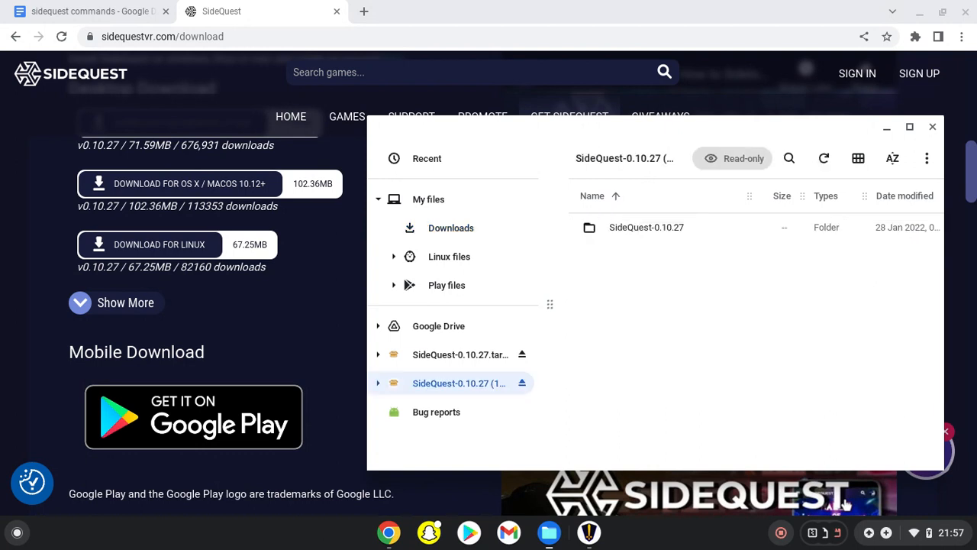
mouse_move(614, 280)
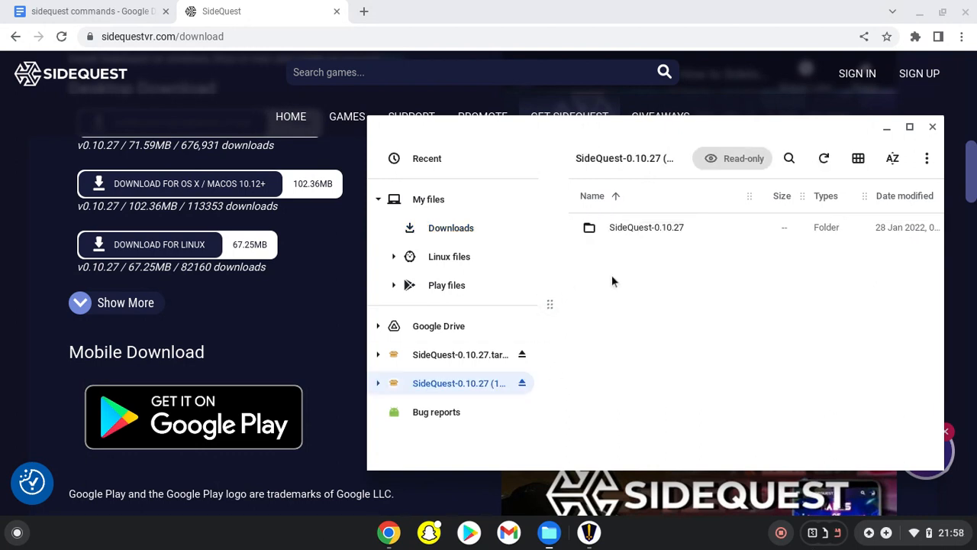
right_click(460, 382)
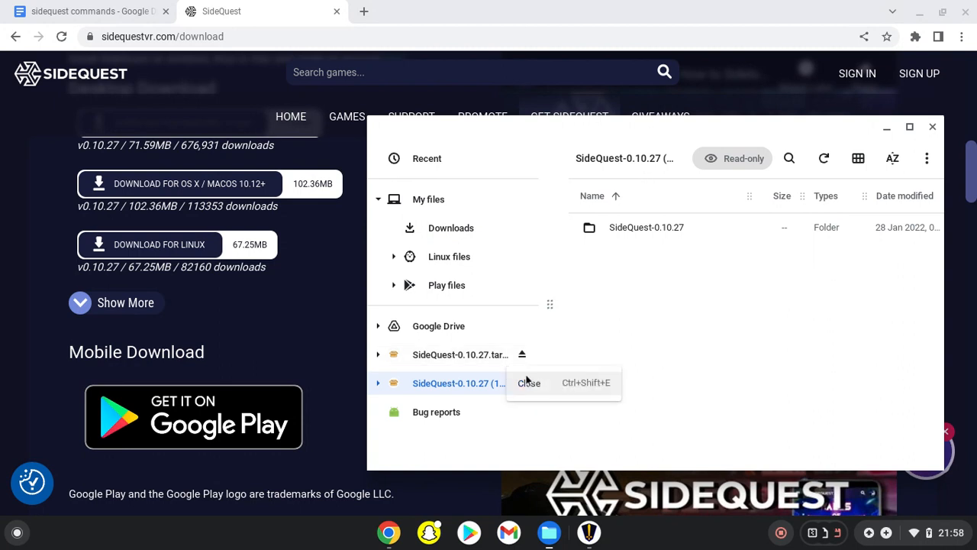
click(529, 381)
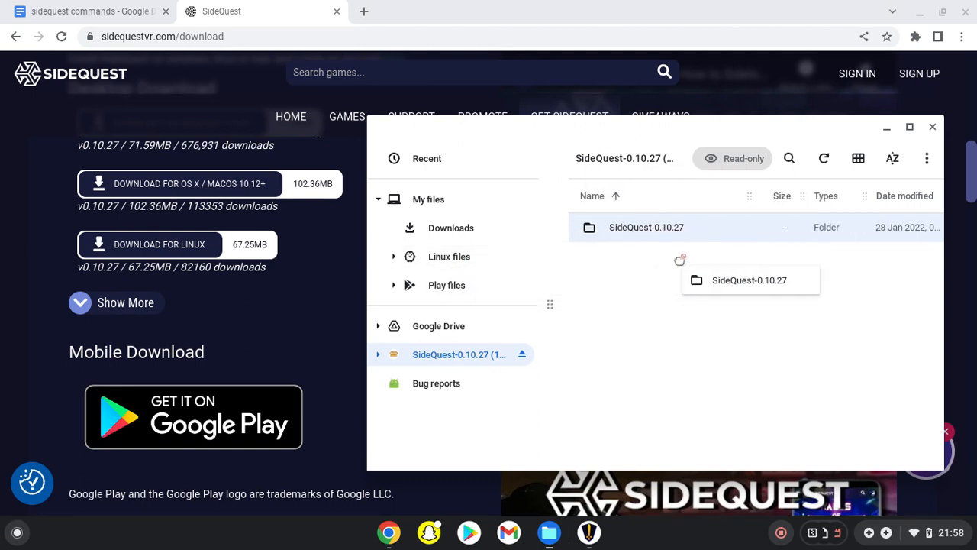
click(449, 256)
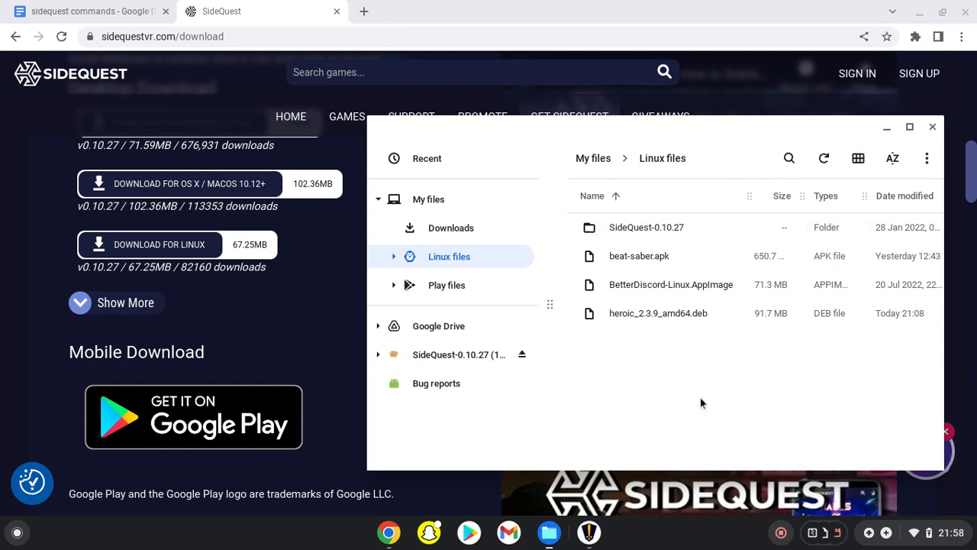
mouse_move(552, 345)
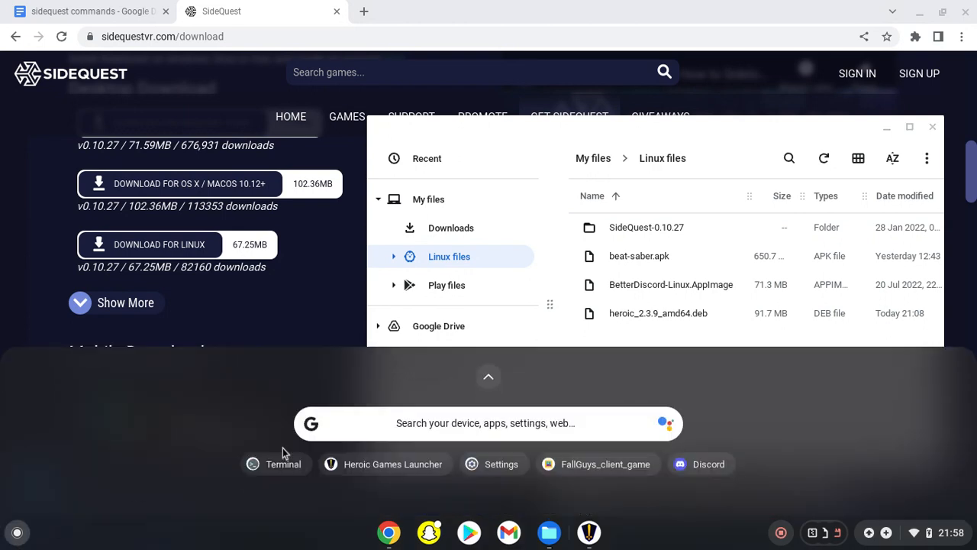
Launch Terminal on the penguin container, then bring up the sidequest commands Google Doc
click(274, 464)
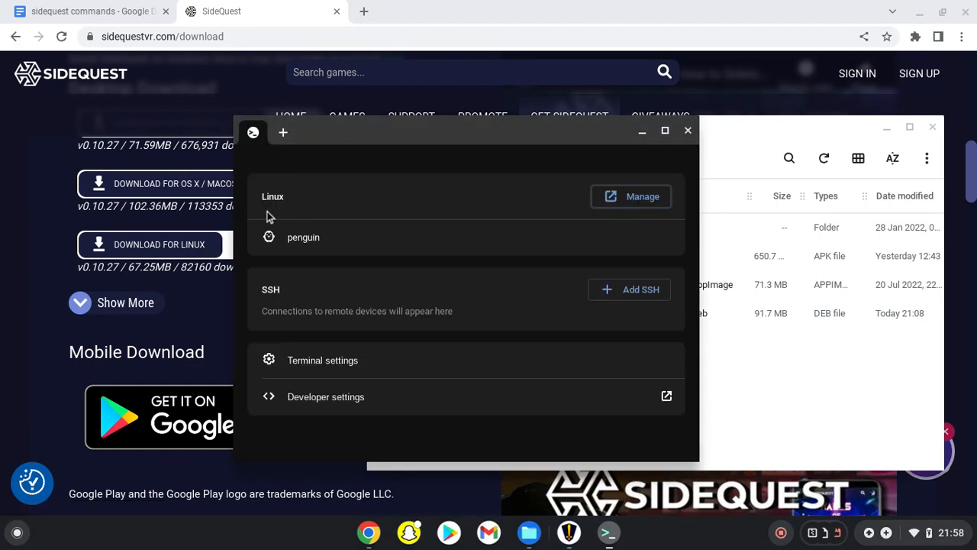
mouse_move(372, 290)
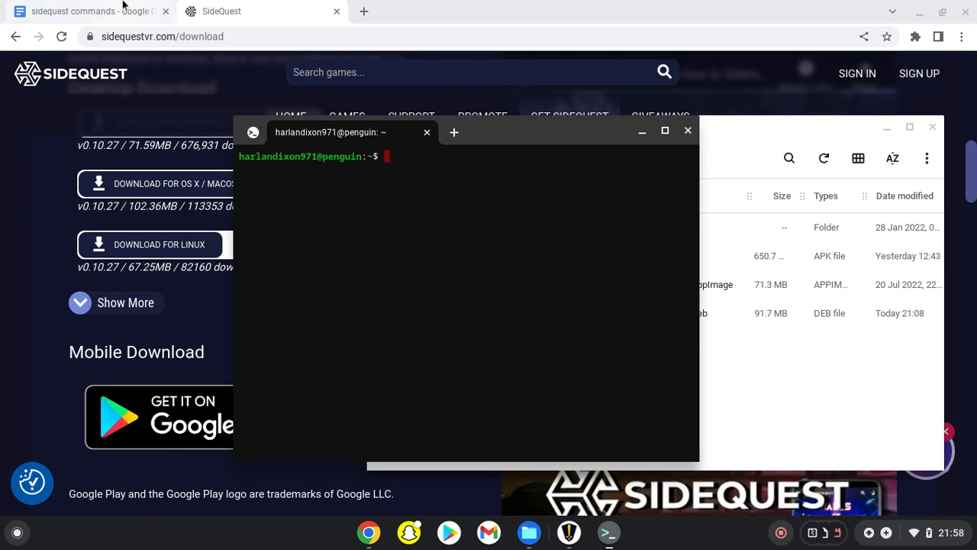
click(92, 12)
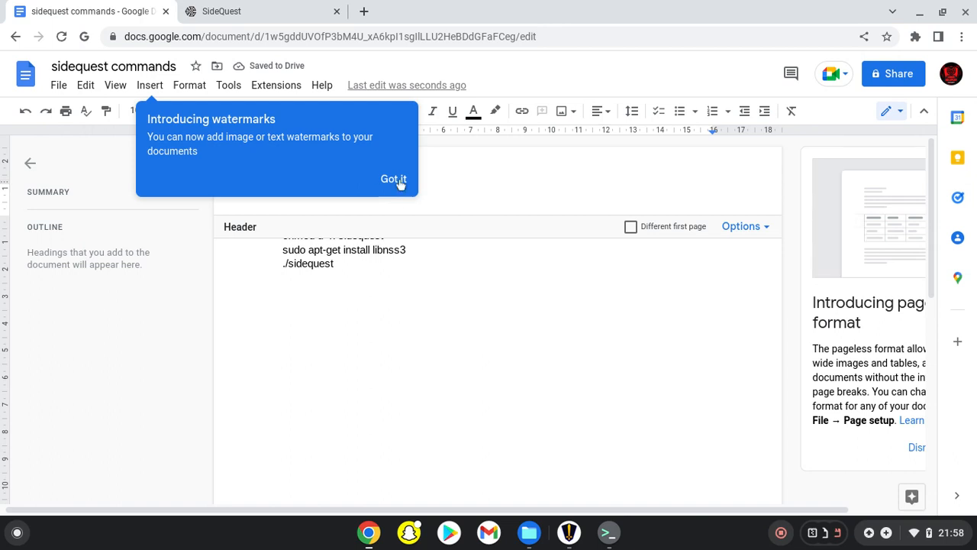
Run cd SideQuest-0.10.27 and chmod u+x sidequest copied from the commands document
click(394, 179)
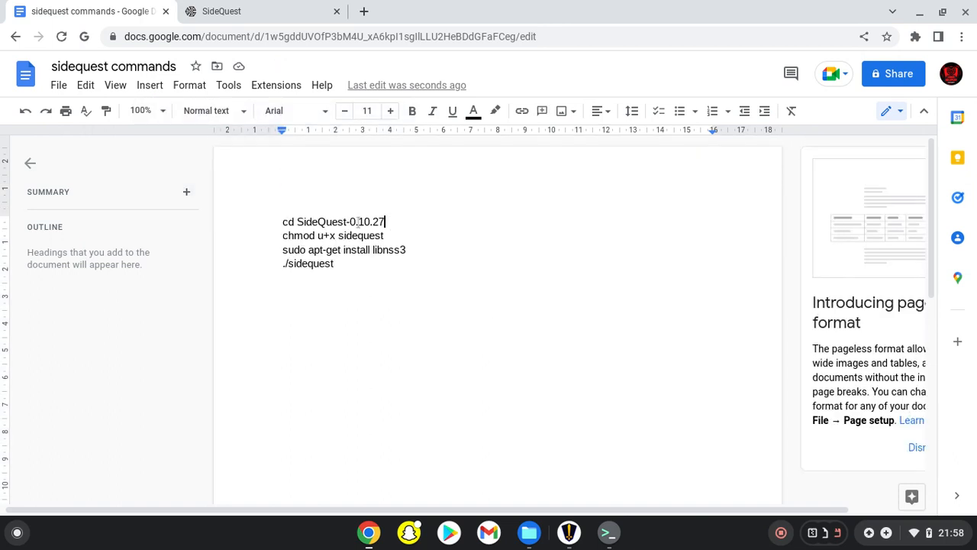
triple_click(331, 221)
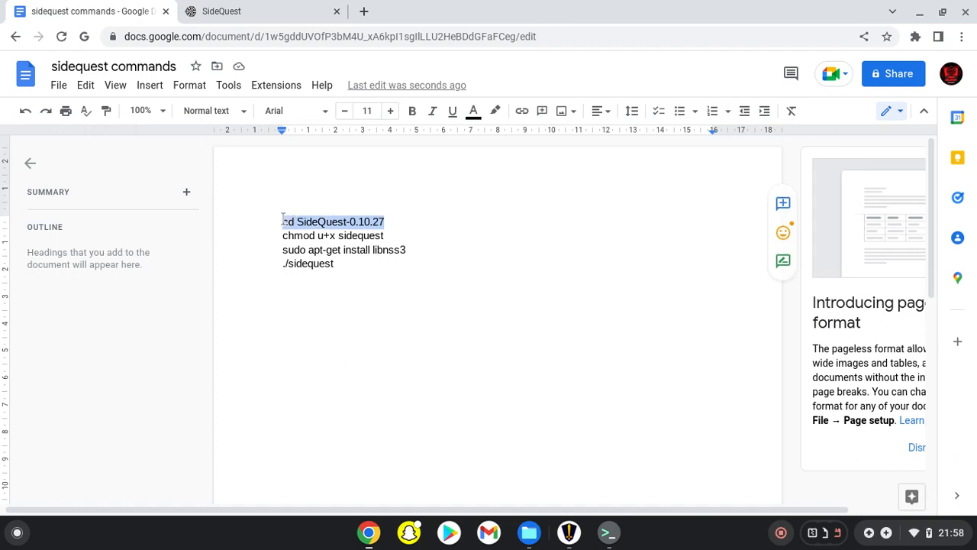
click(608, 532)
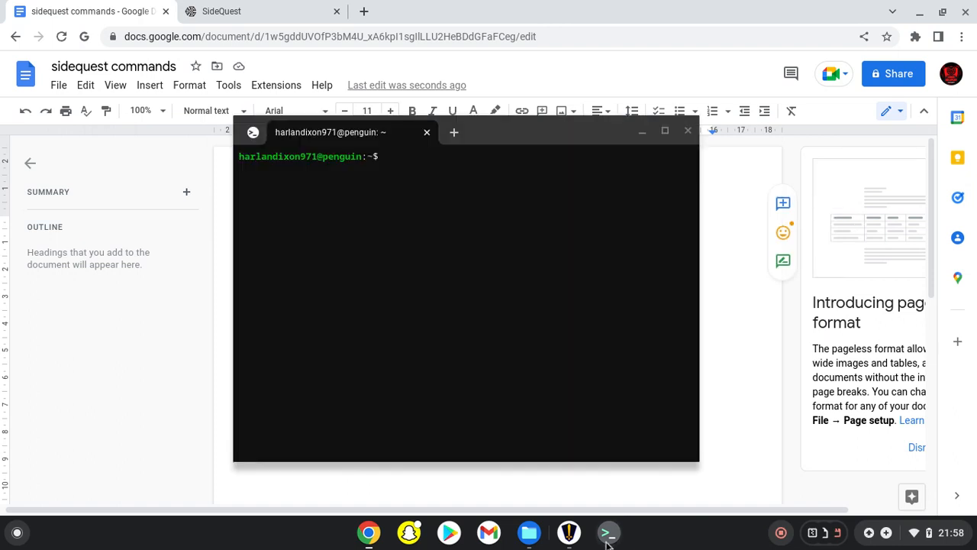
text(cd SideQuest-0.10.27)
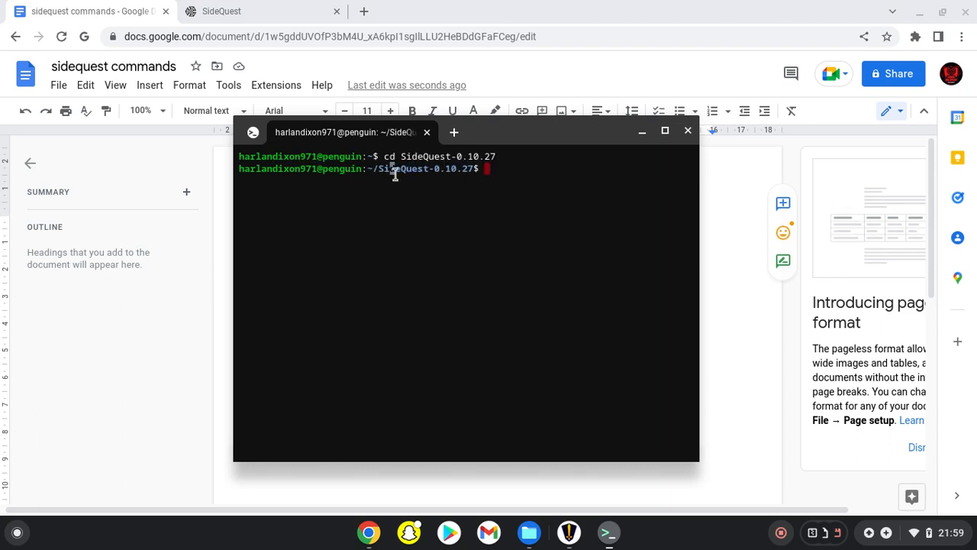
mouse_move(503, 189)
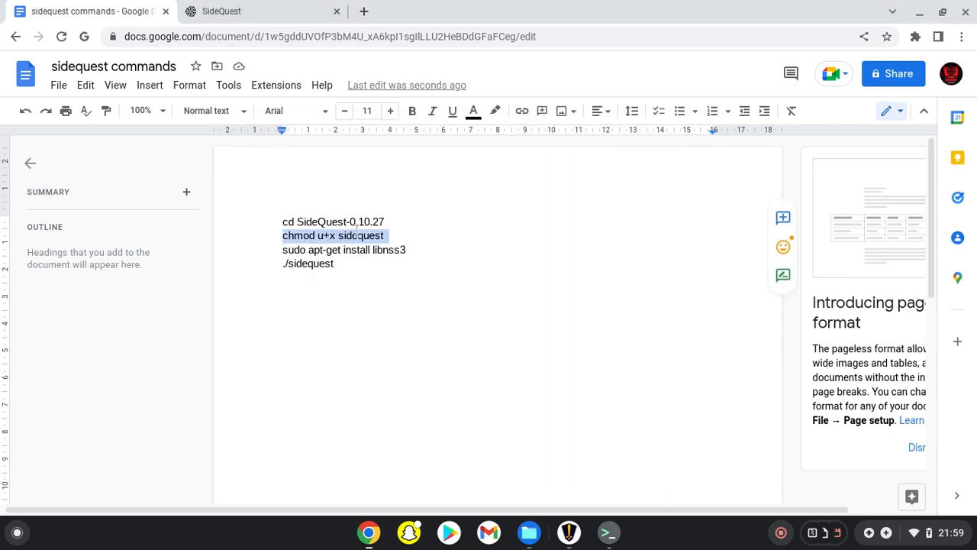
mouse_move(516, 281)
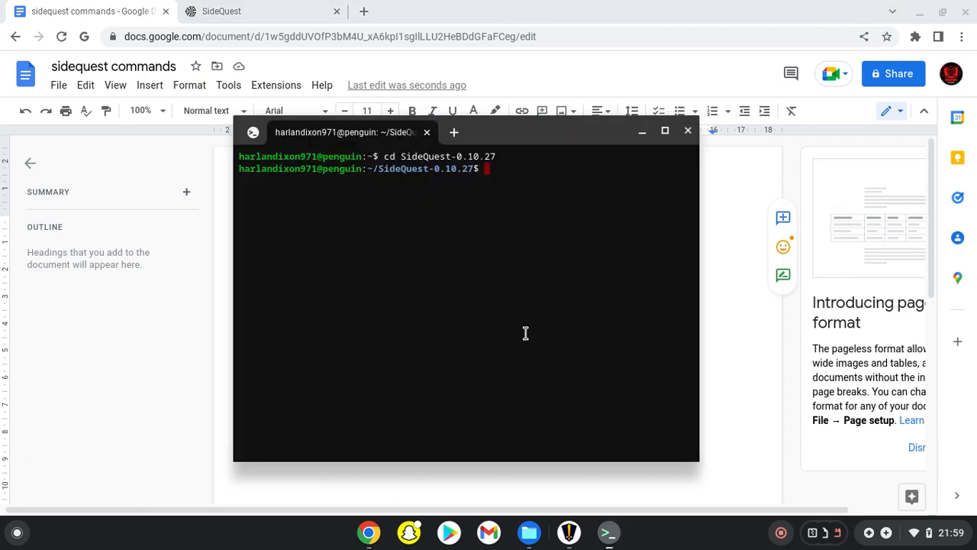
text(chmod u+x sidequest)
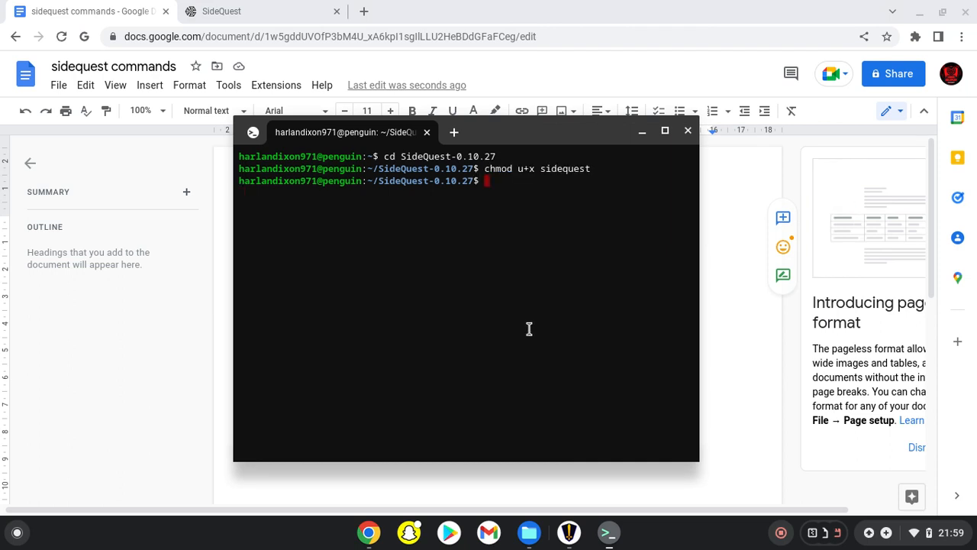
mouse_move(503, 441)
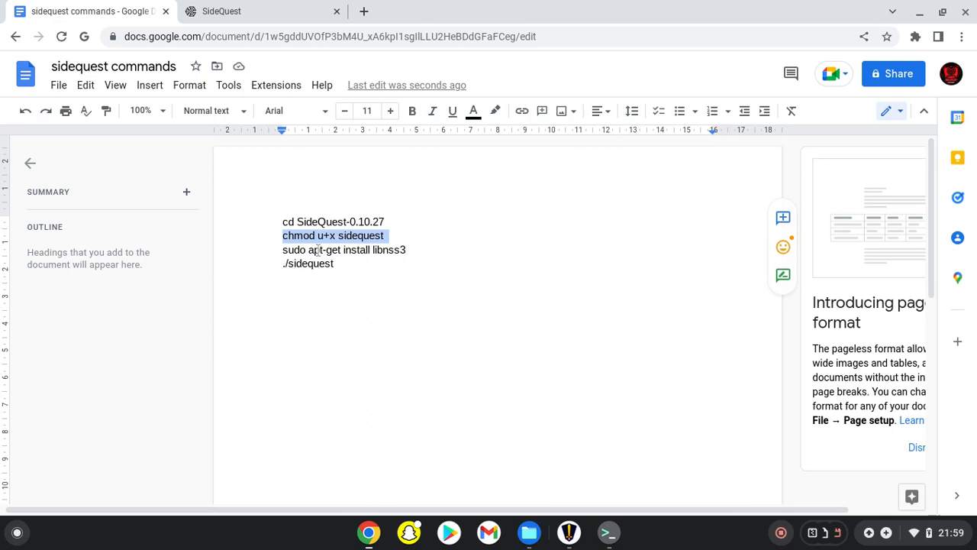
Run sudo apt-get install libnss3 copied from the commands document
click(326, 250)
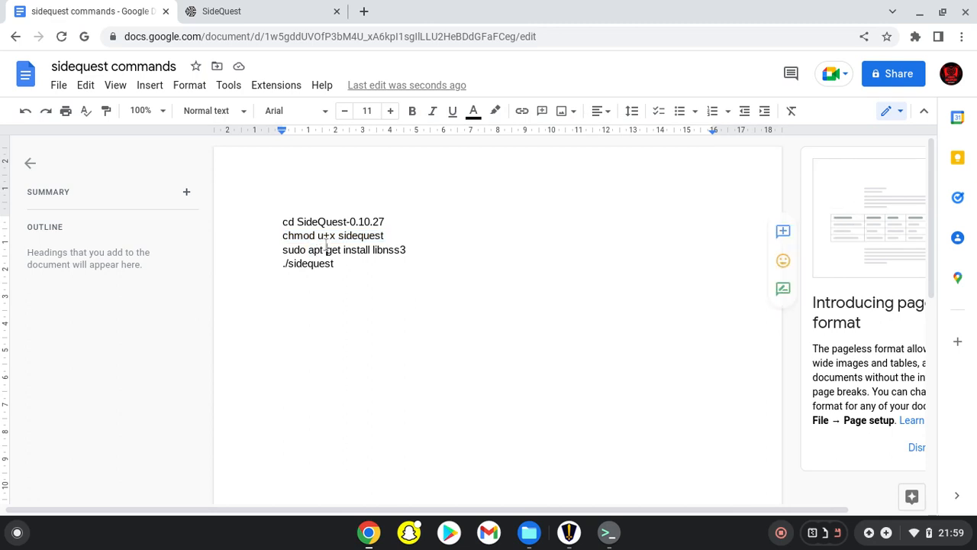
triple_click(345, 250)
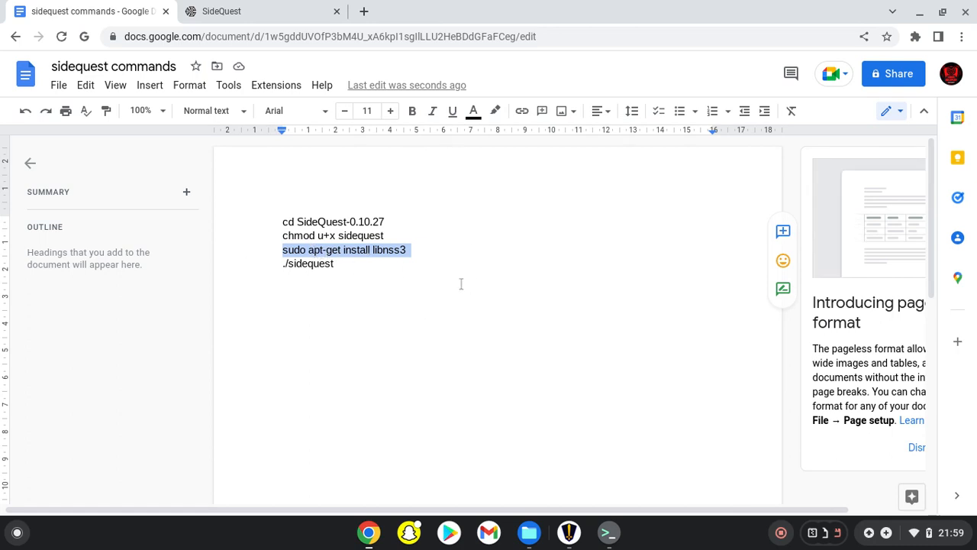
mouse_move(482, 409)
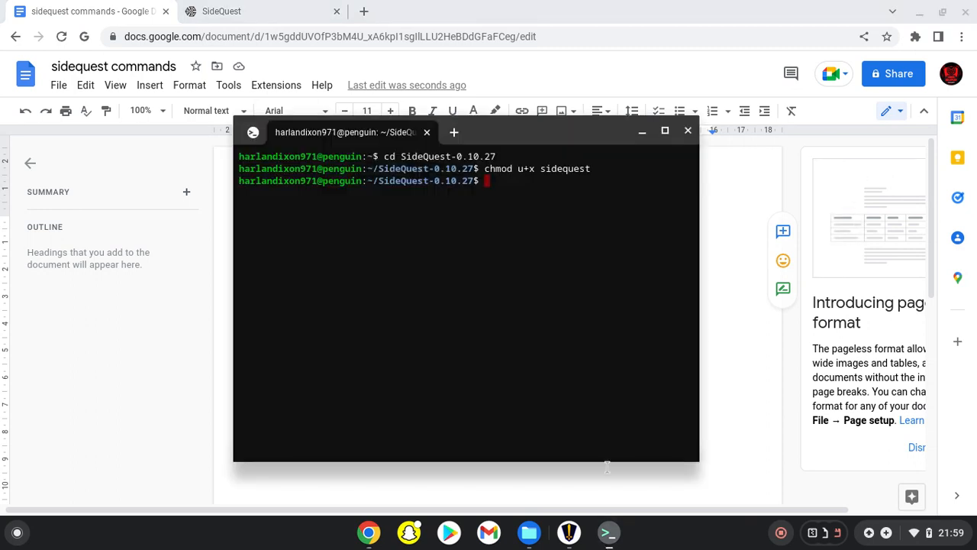
text(sudo apt-get install libnss3)
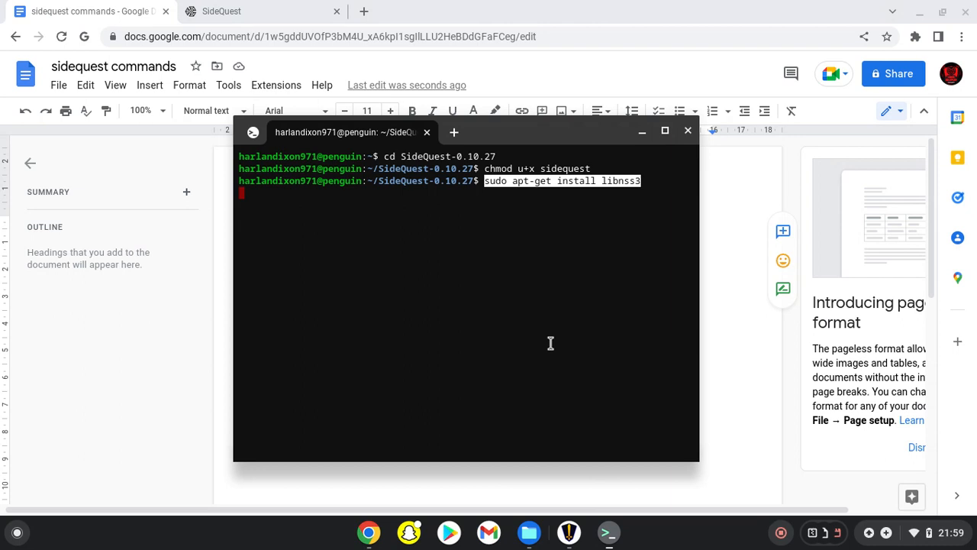
key(Return)
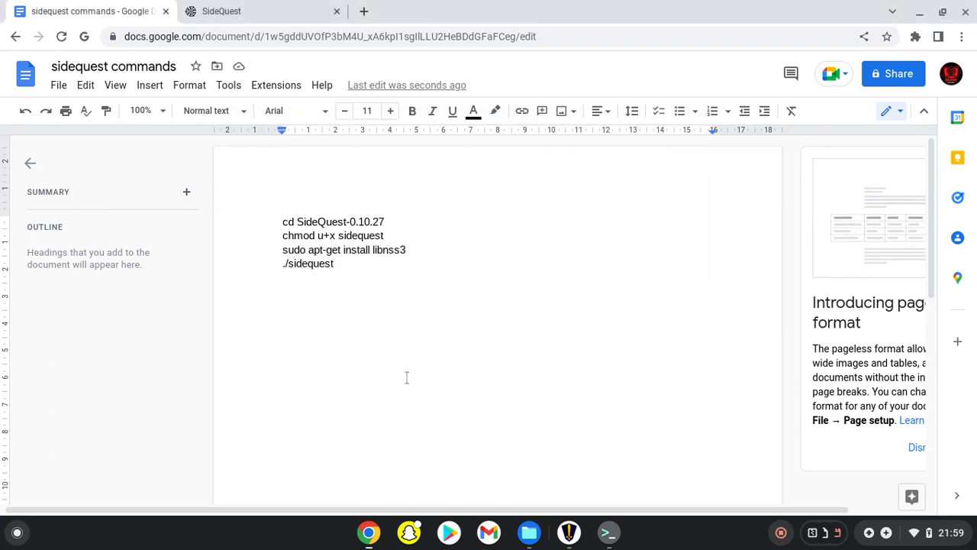
Launch SideQuest by running ./sidequest in the terminal
click(608, 531)
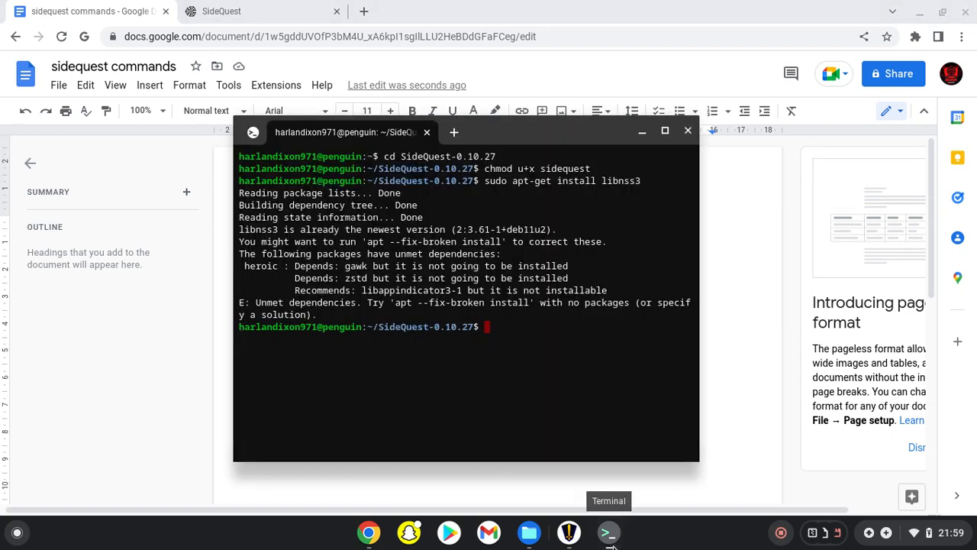
text(./)
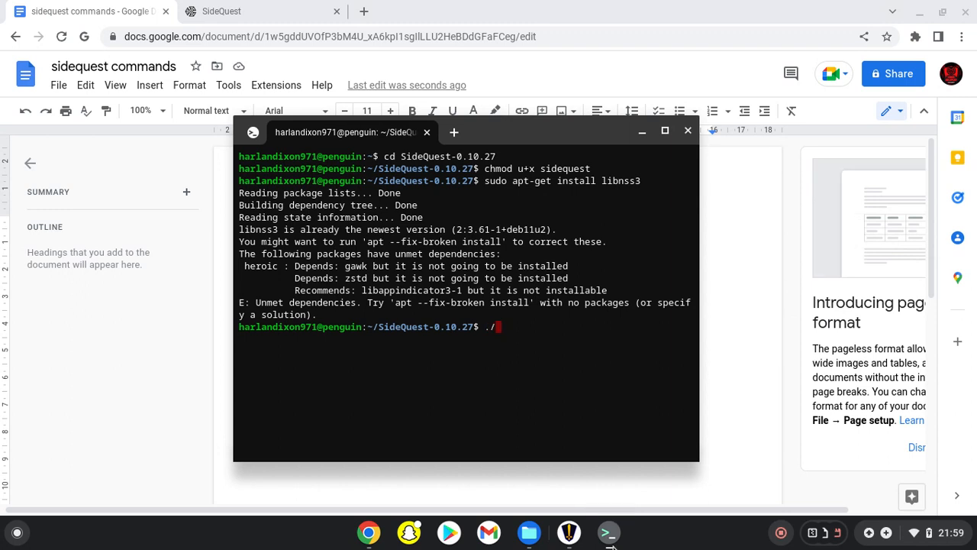
text(sidequest)
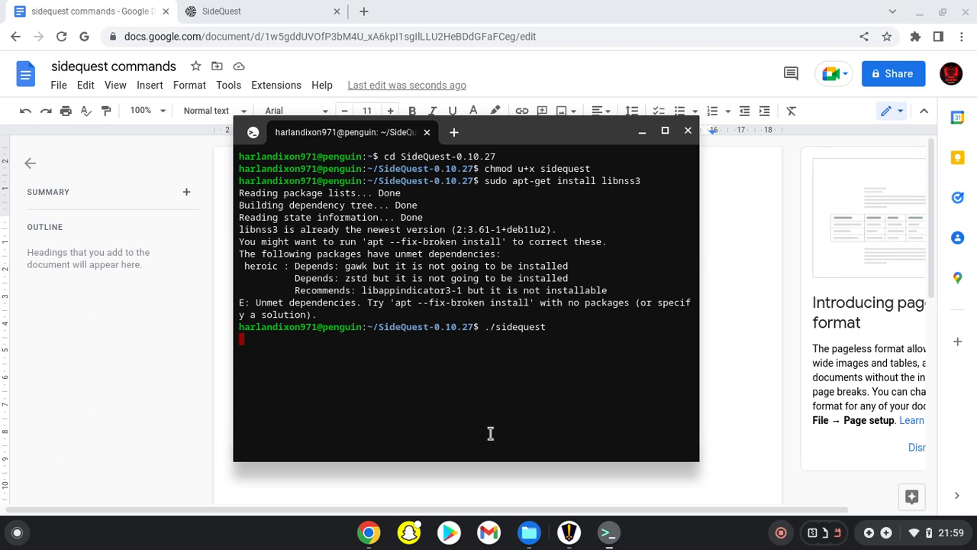
mouse_move(607, 531)
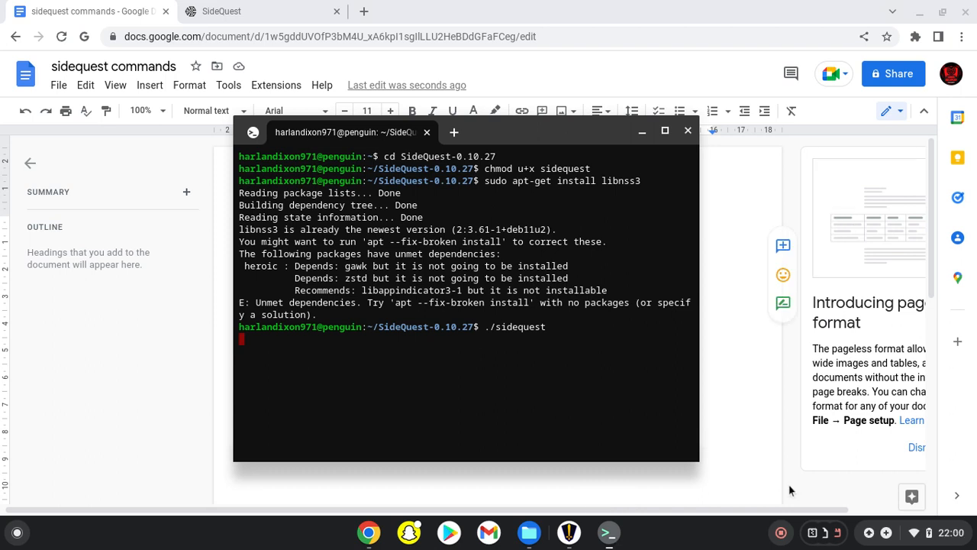
key(Return)
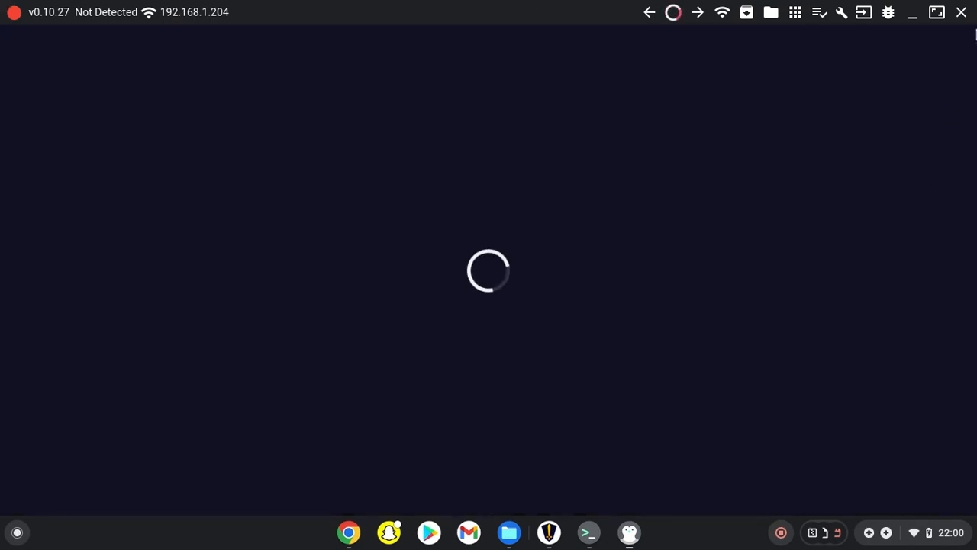
mouse_move(935, 242)
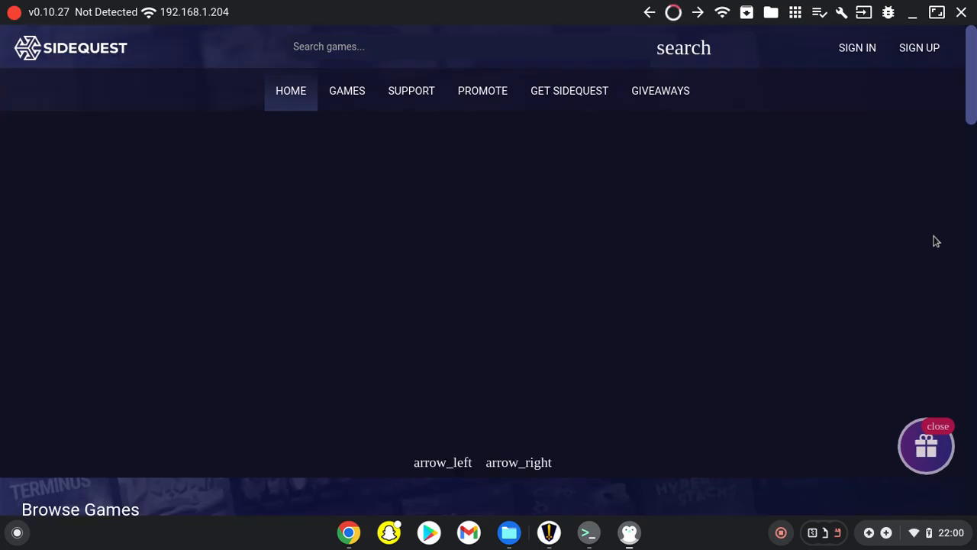
mouse_move(705, 264)
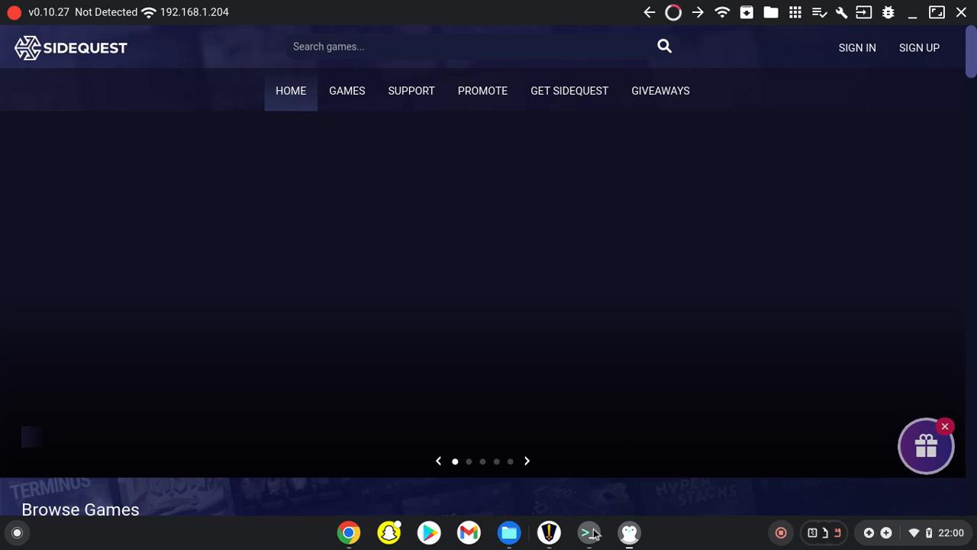
Close the terminal window, shutting down the loaded SideQuest app
click(589, 531)
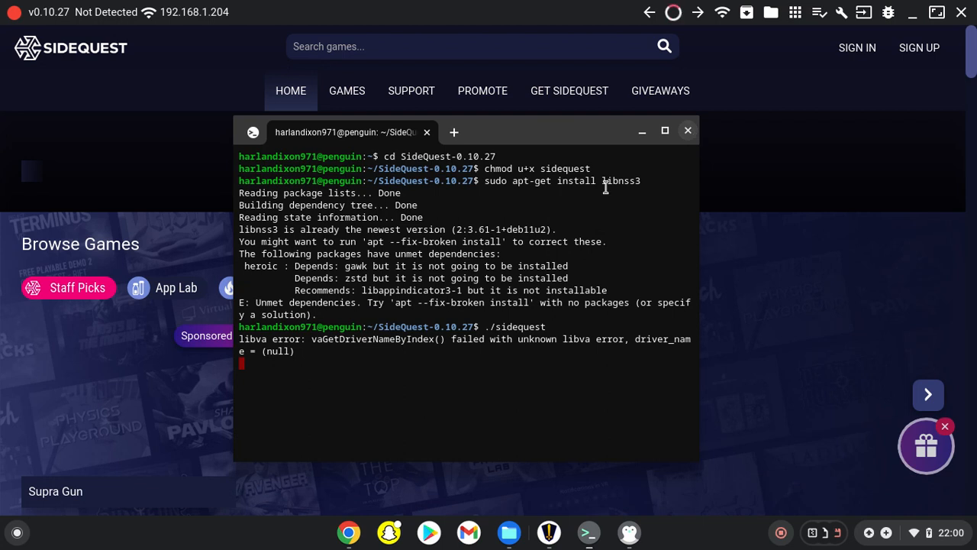
click(687, 130)
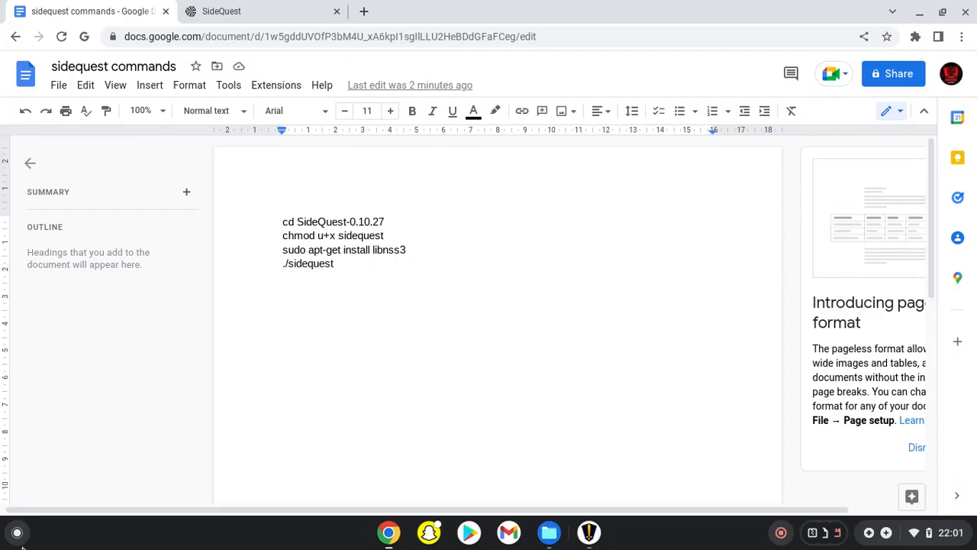
Start a fresh Terminal session from the launcher search
click(15, 531)
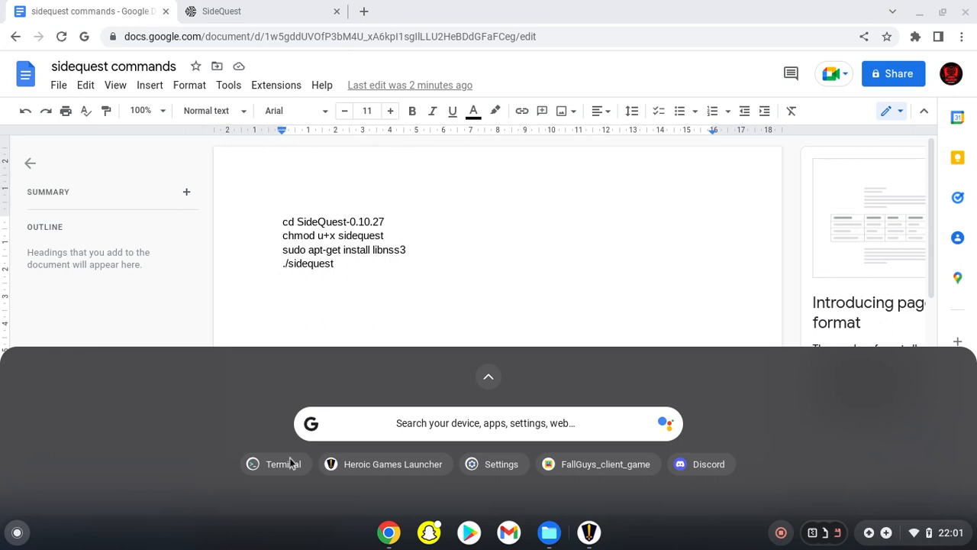
click(276, 464)
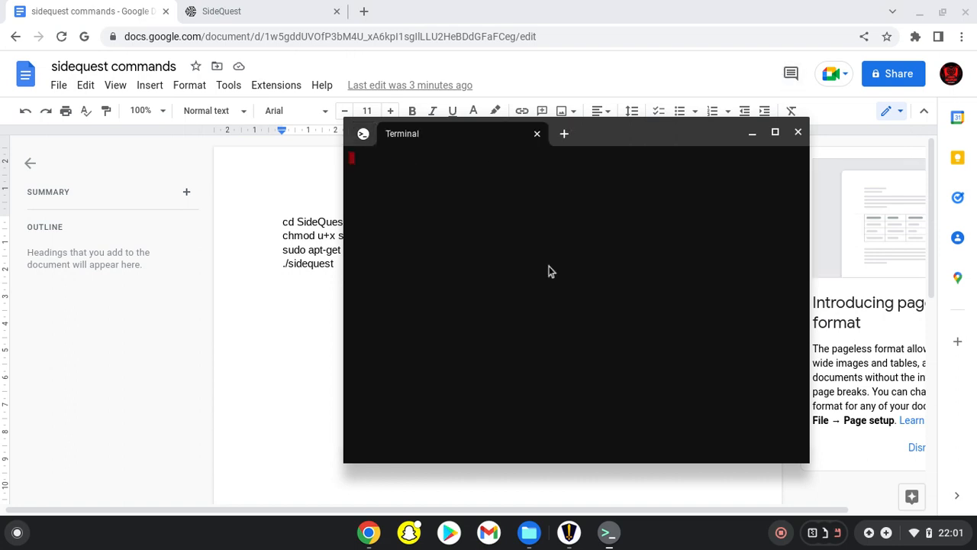
Run cd SideQuest-0.10.27 then ./sidequest to relaunch SideQuest
text(cd)
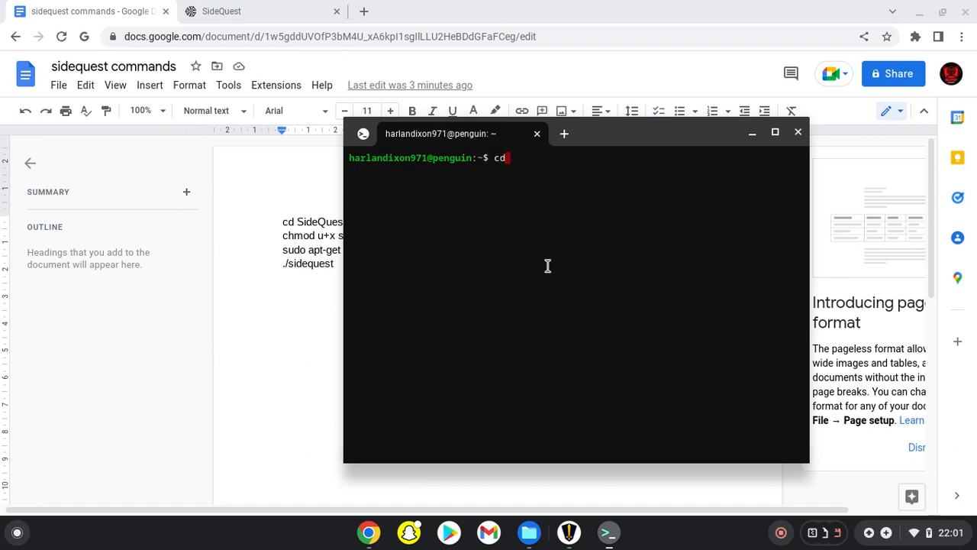
text(si)
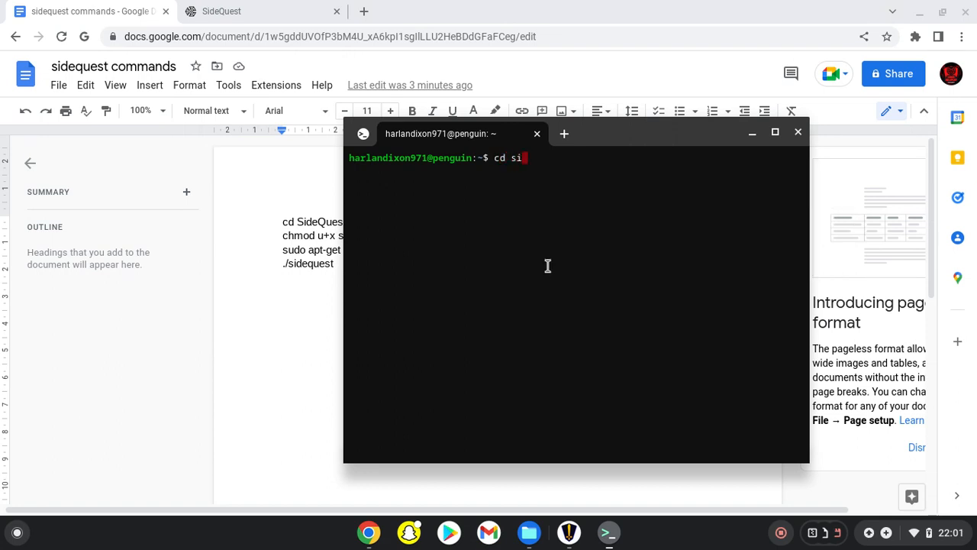
text(Side)
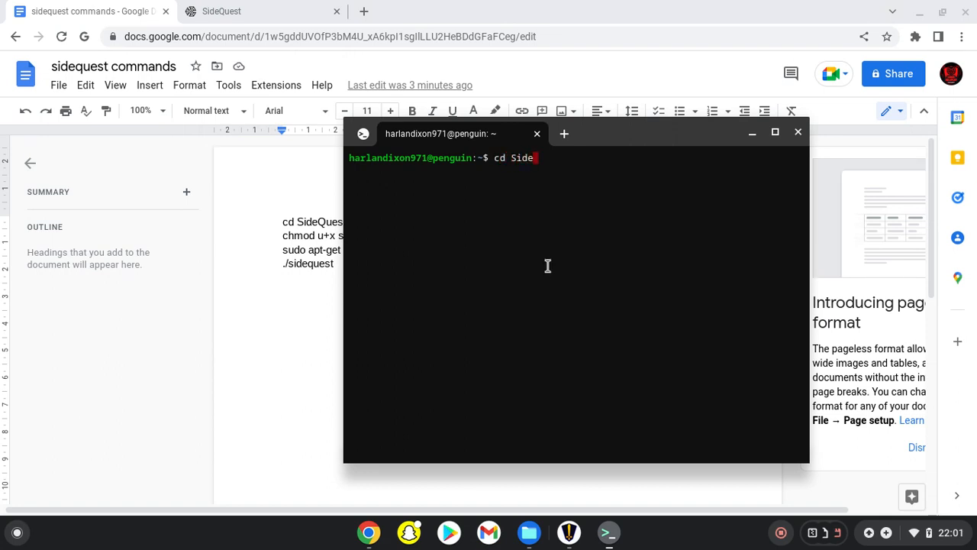
text(Qu)
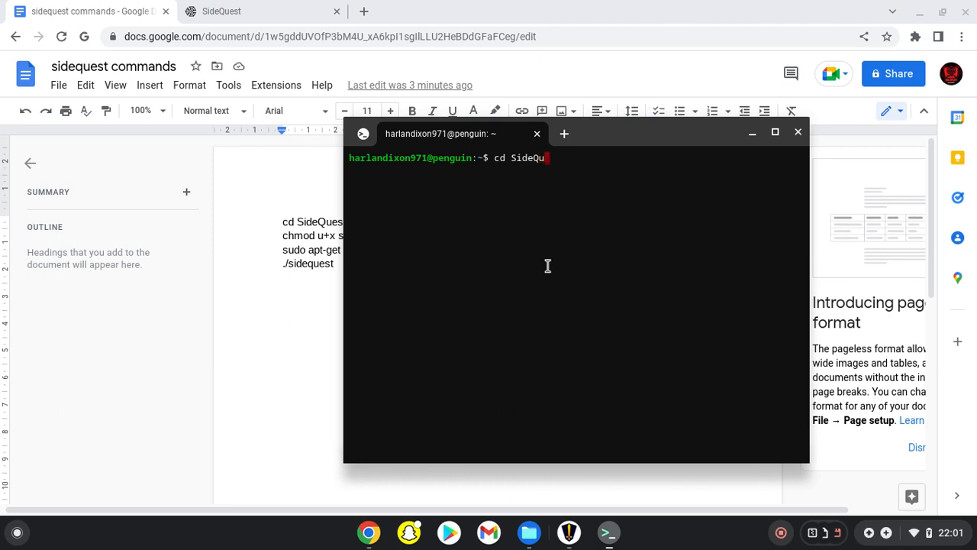
text(est-)
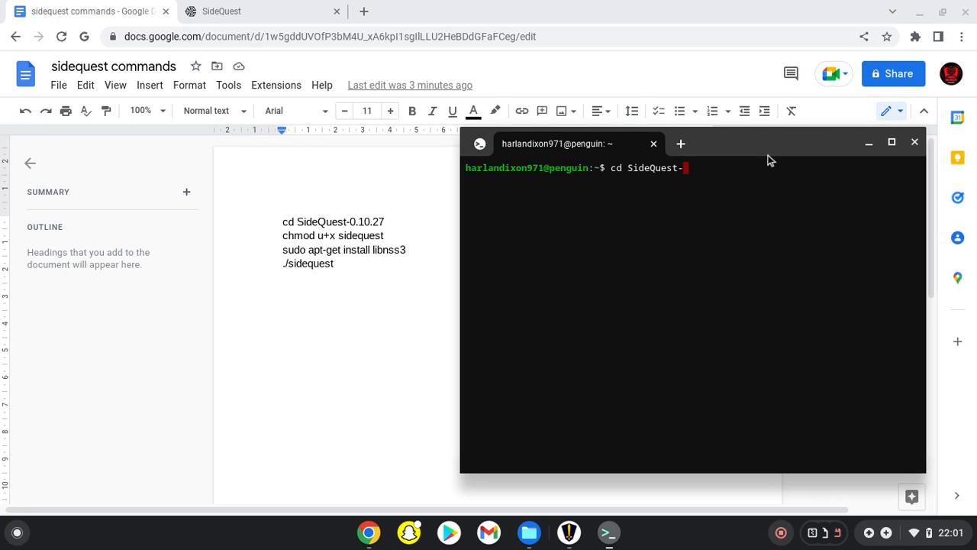
text(0.1)
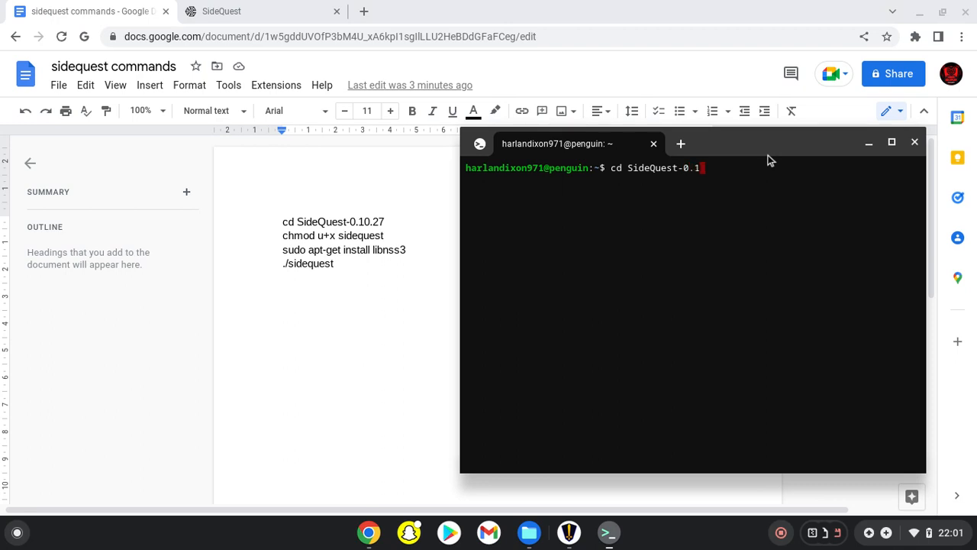
text(0.27)
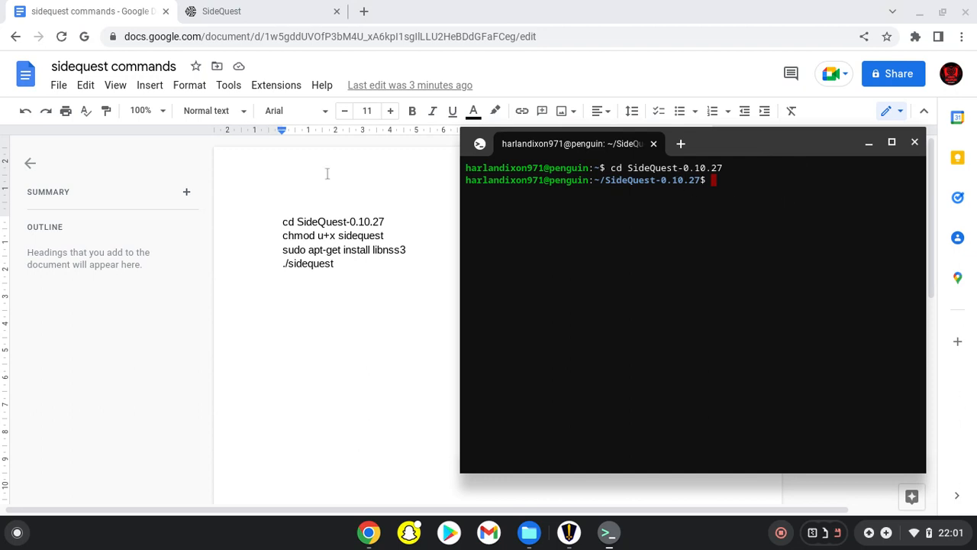
mouse_move(710, 225)
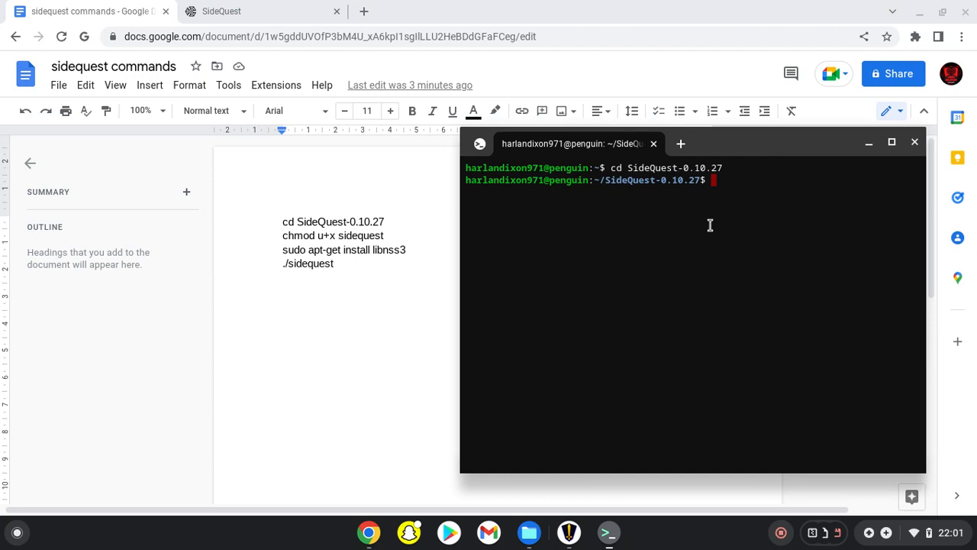
text(.si)
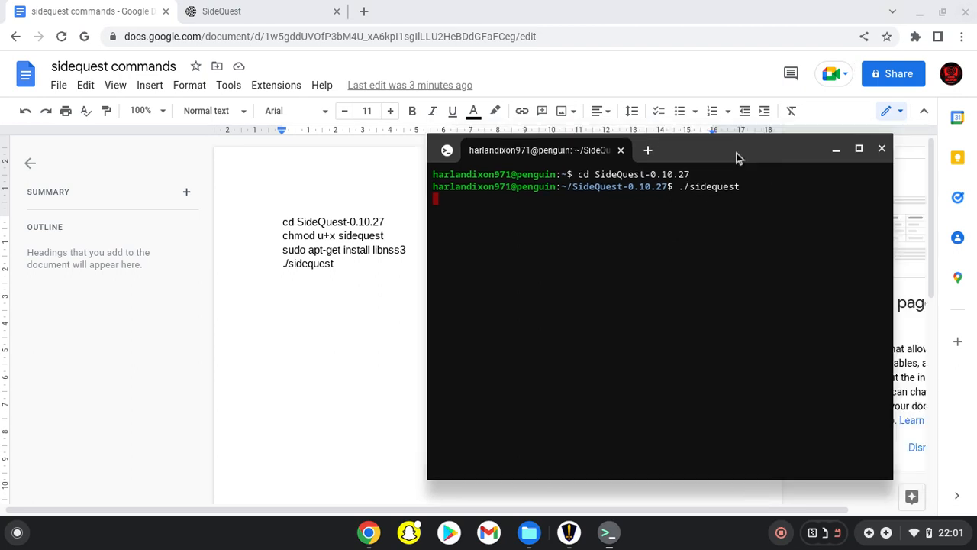
Move the terminal window toward the centre of the screen
drag(733, 150, 565, 156)
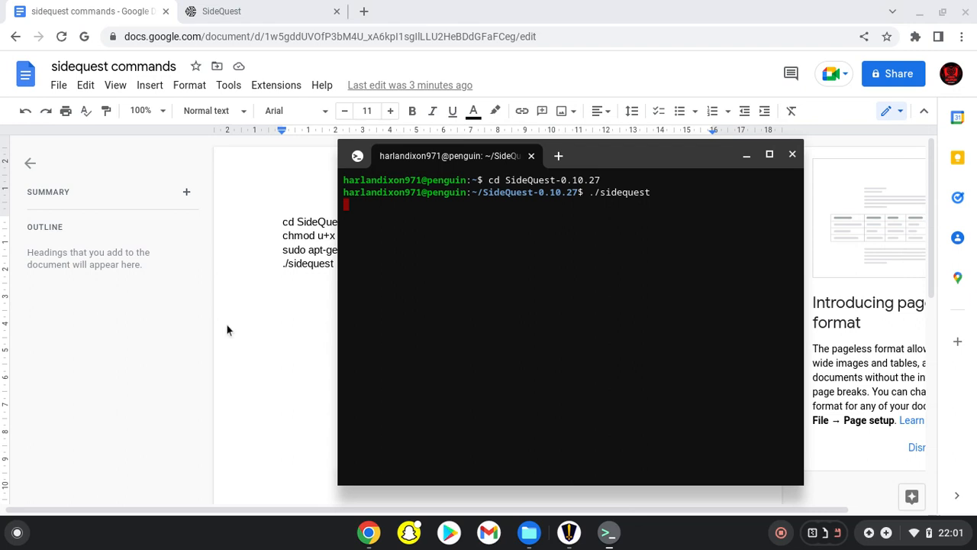
click(790, 154)
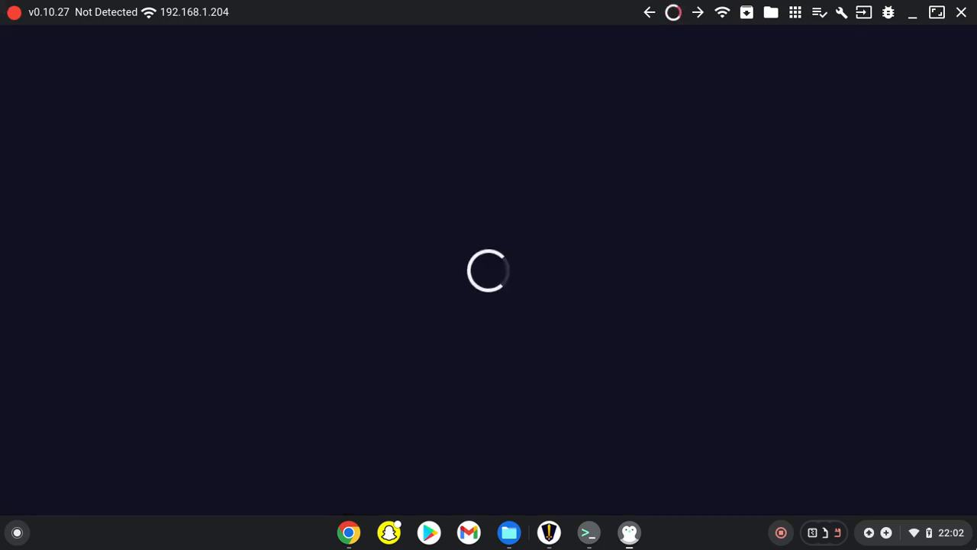
mouse_move(385, 278)
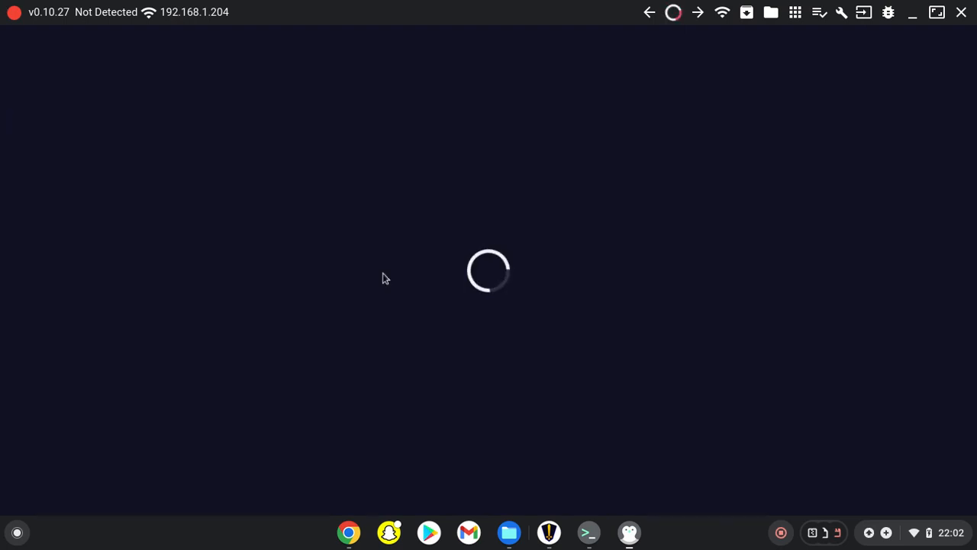
mouse_move(803, 525)
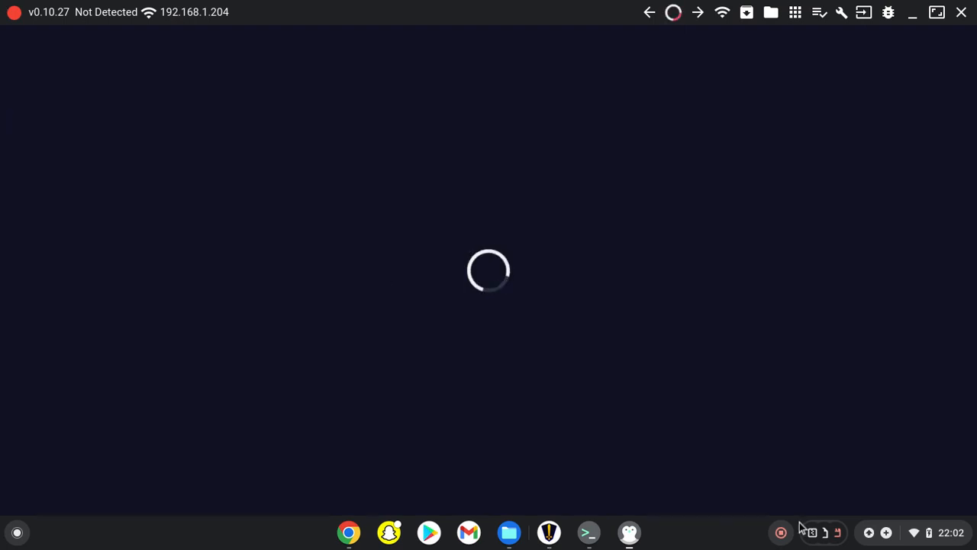